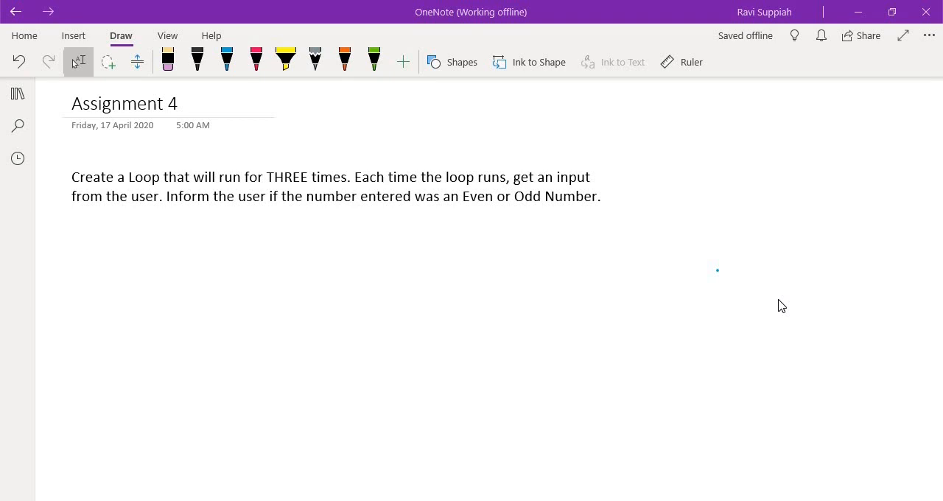
- Underline Loop in blue and handwrite Count below the assignment text
left_click(227, 62)
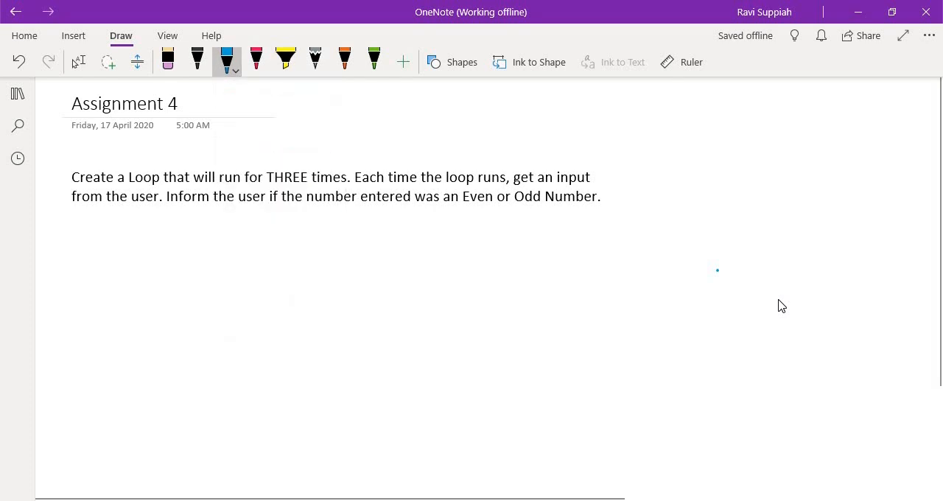
left_click_drag(125, 189, 150, 186)
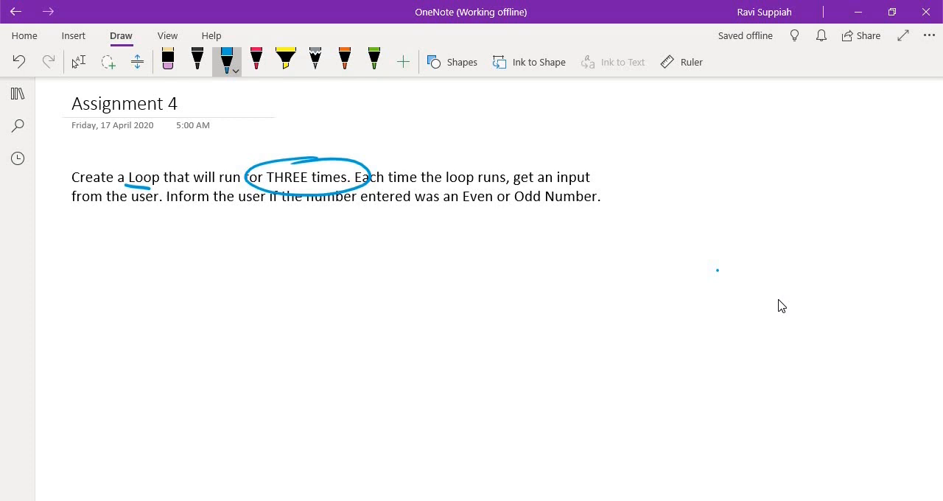
left_click_drag(140, 236, 193, 236)
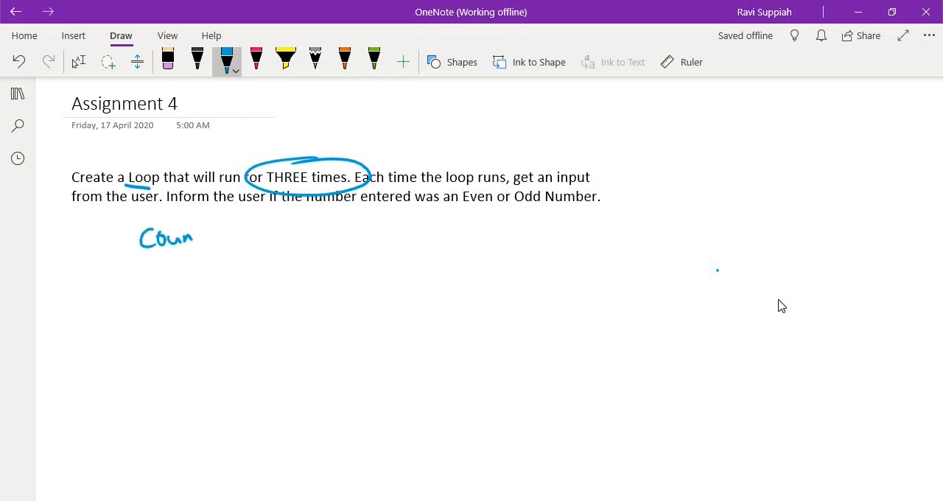
left_click_drag(184, 228, 199, 250)
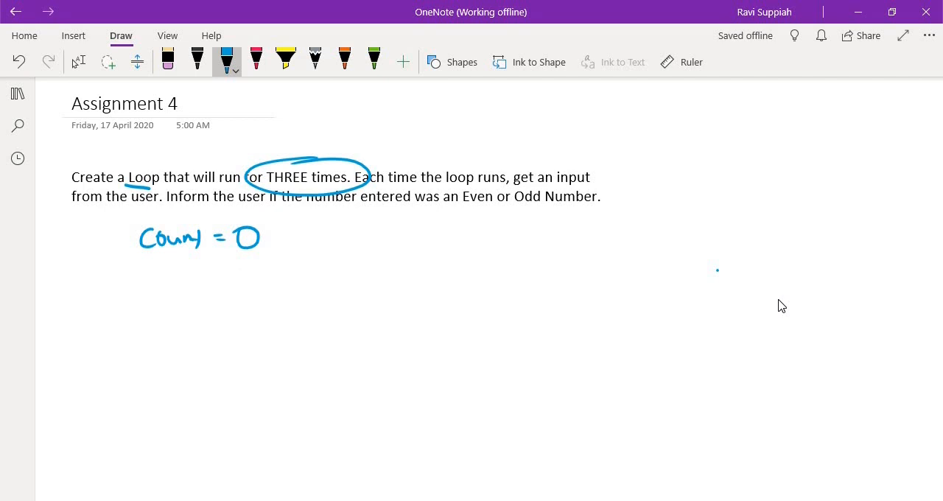
- Circle Count = 0 as the flowchart's start oval and switch to pink for the input box
left_click_drag(115, 221, 283, 258)
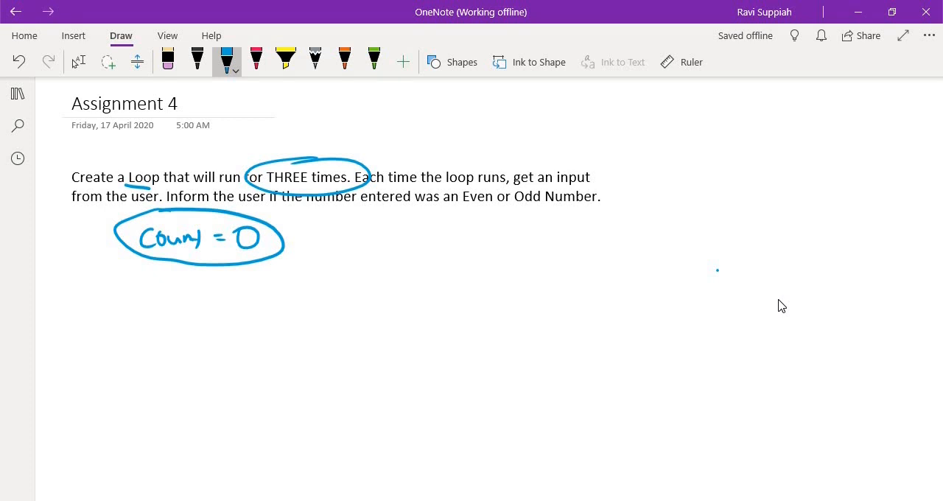
left_click(257, 59)
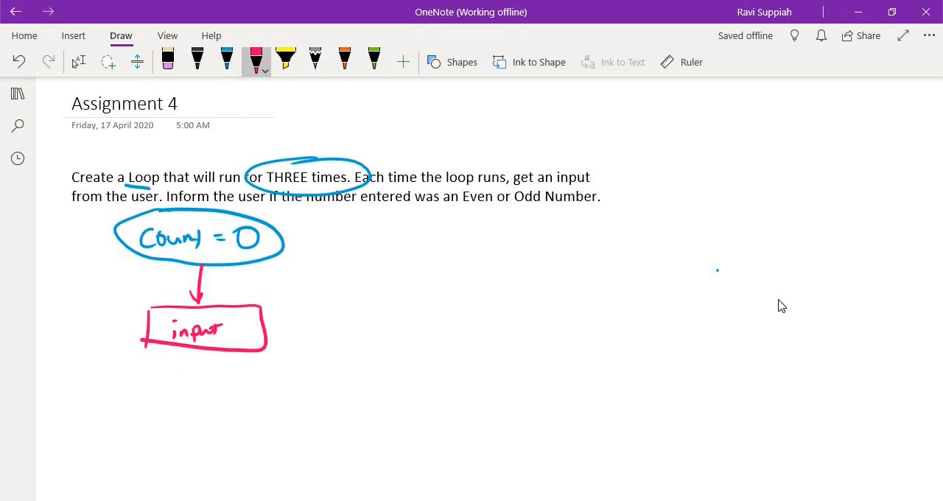
- Draw an orange Even? decision diamond below the input box
left_click(345, 62)
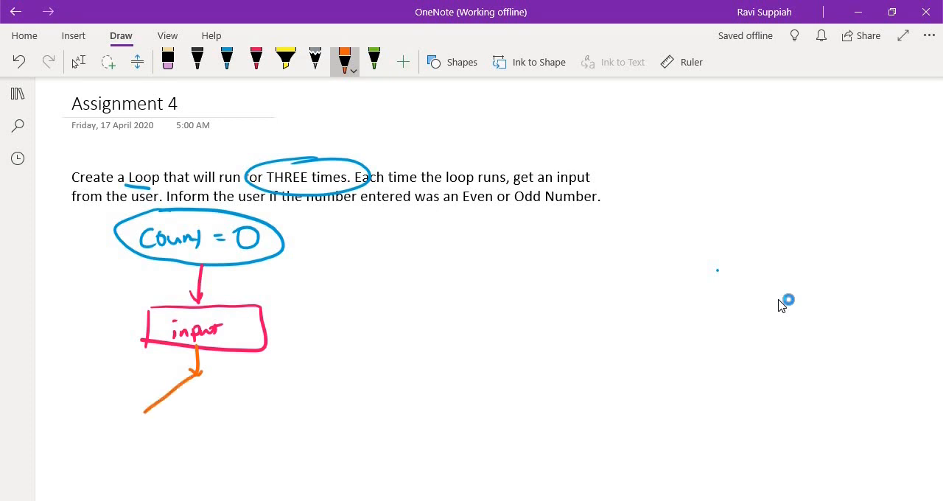
left_click_drag(199, 369, 206, 442)
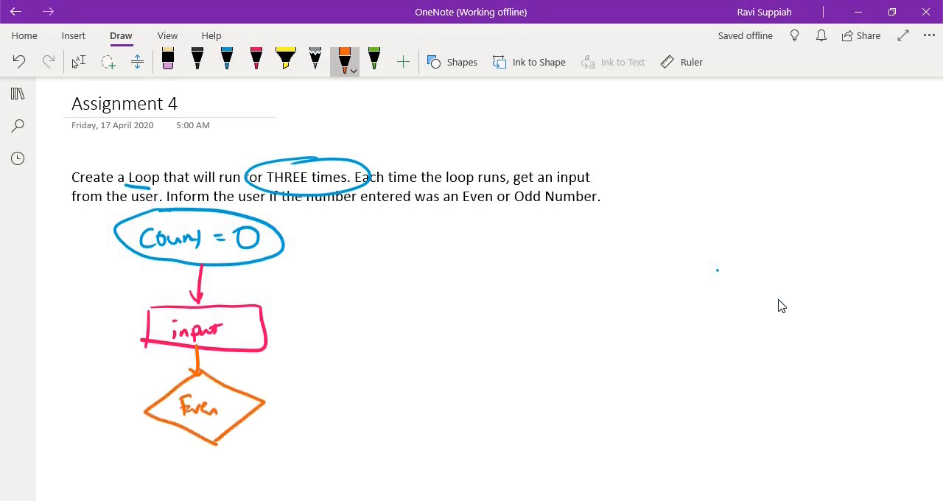
left_click_drag(218, 401, 224, 412)
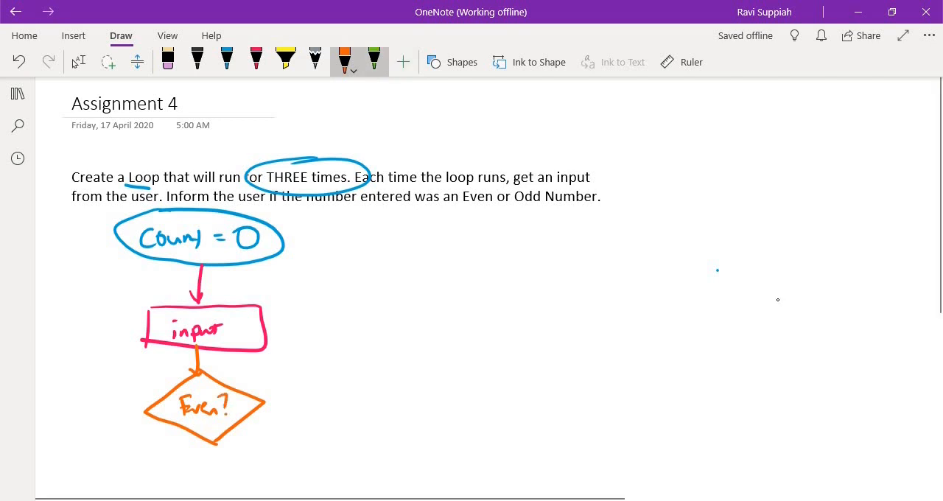
scroll("down", 3)
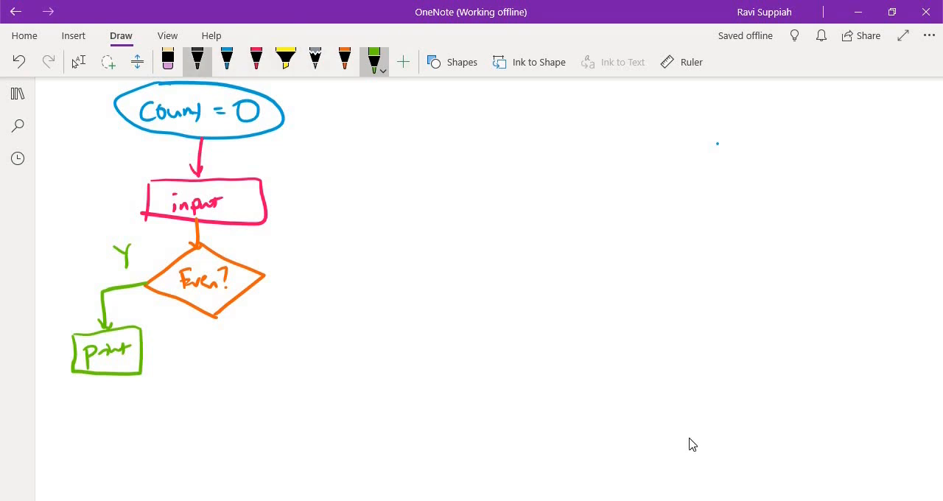
- Draw the N branch arrow to a box labelled Print on the right
left_click_drag(265, 274, 337, 308)
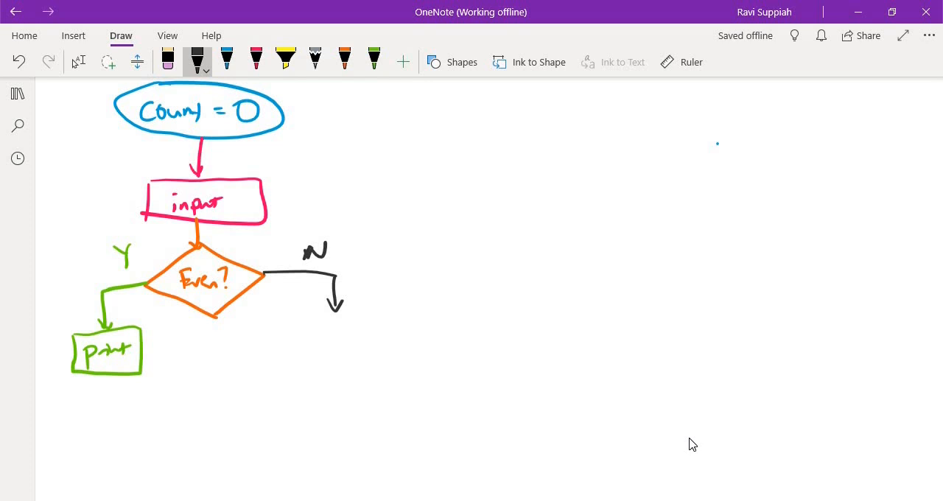
left_click_drag(310, 309, 390, 342)
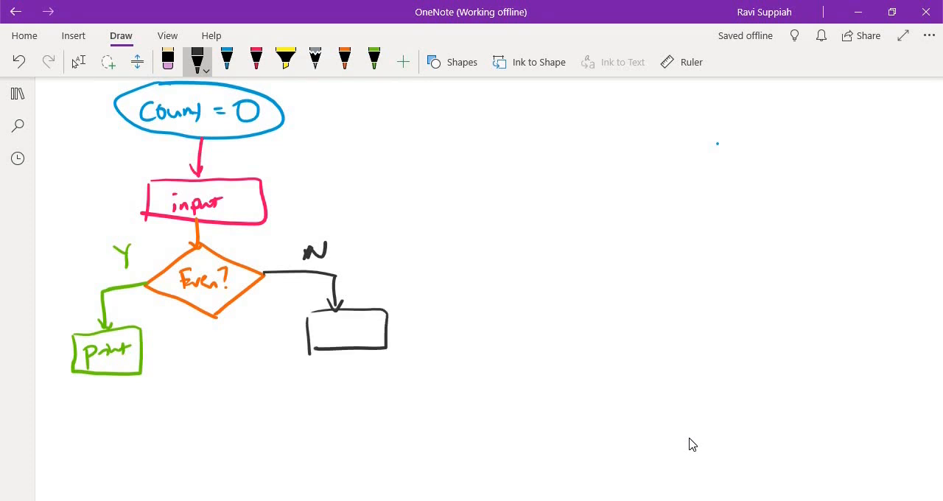
left_click_drag(332, 328, 369, 332)
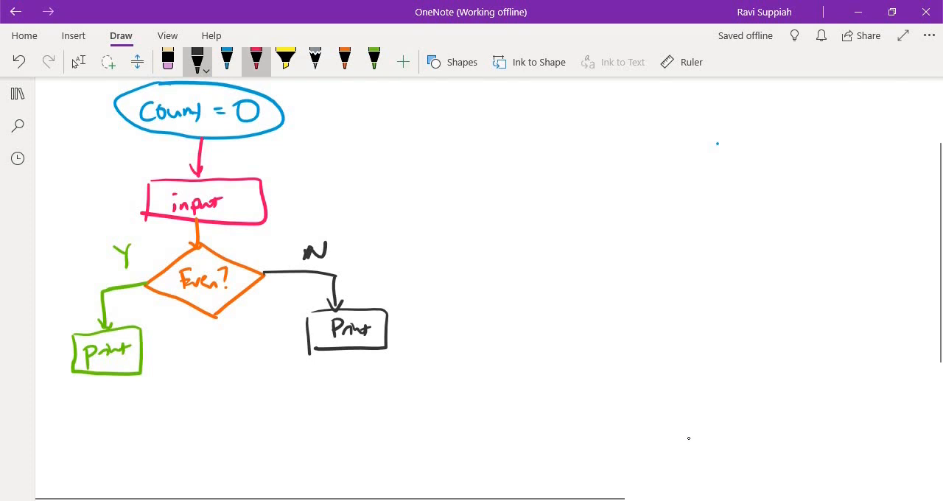
- Draw a blue line joining the two print boxes, then undo it
left_click(227, 62)
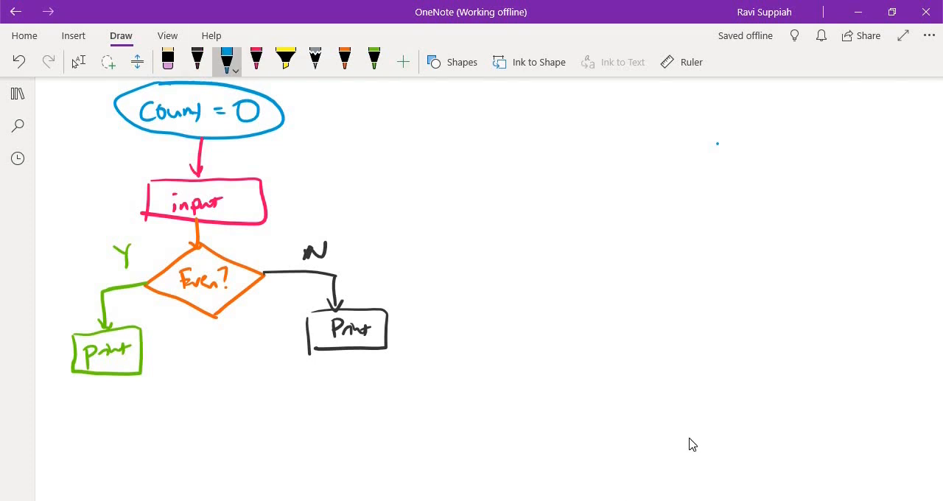
left_click_drag(109, 377, 230, 397)
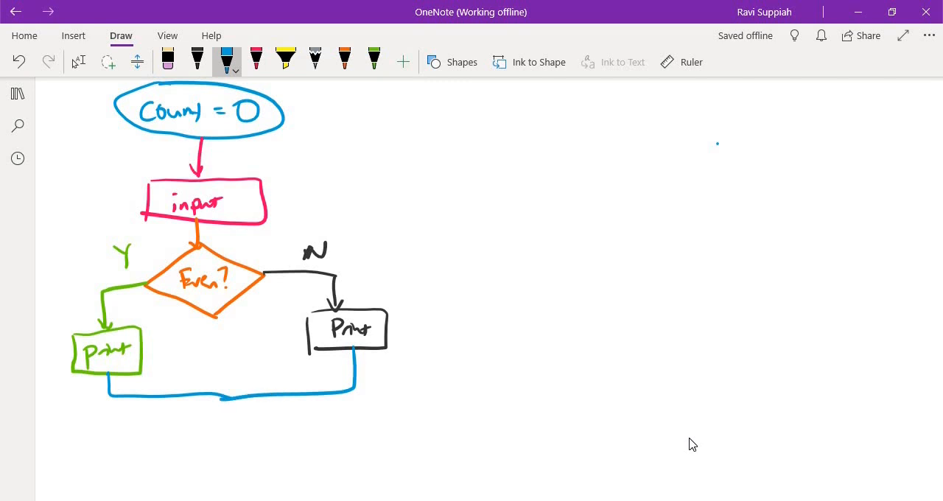
left_click(168, 62)
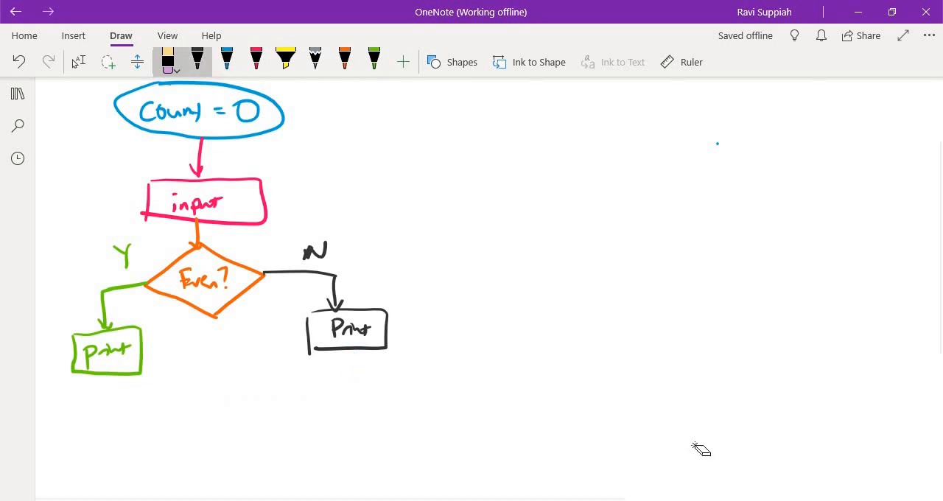
- Draw a double arrow pointing at the Count = 0 oval
left_click(198, 62)
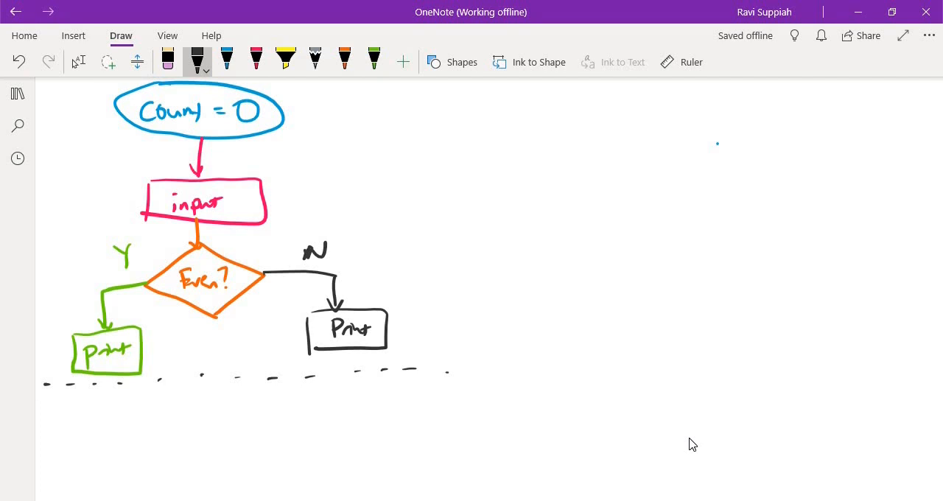
left_click(227, 62)
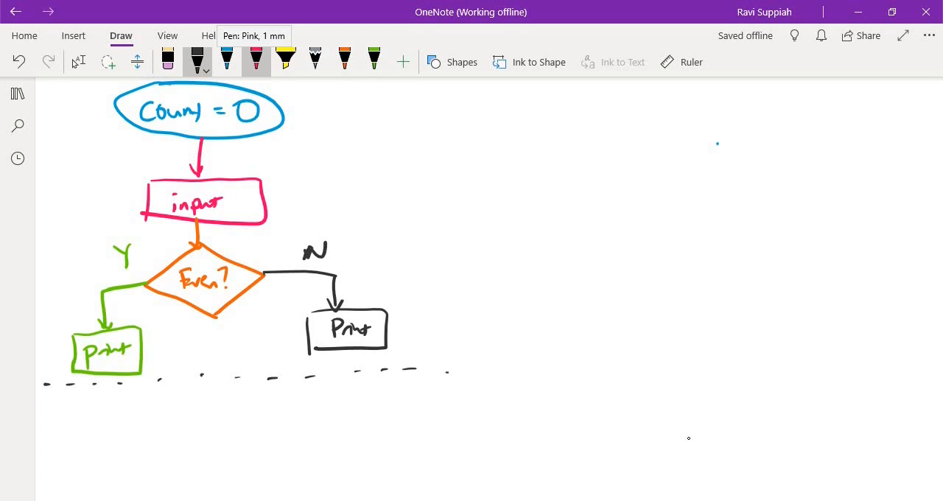
left_click_drag(302, 117, 354, 133)
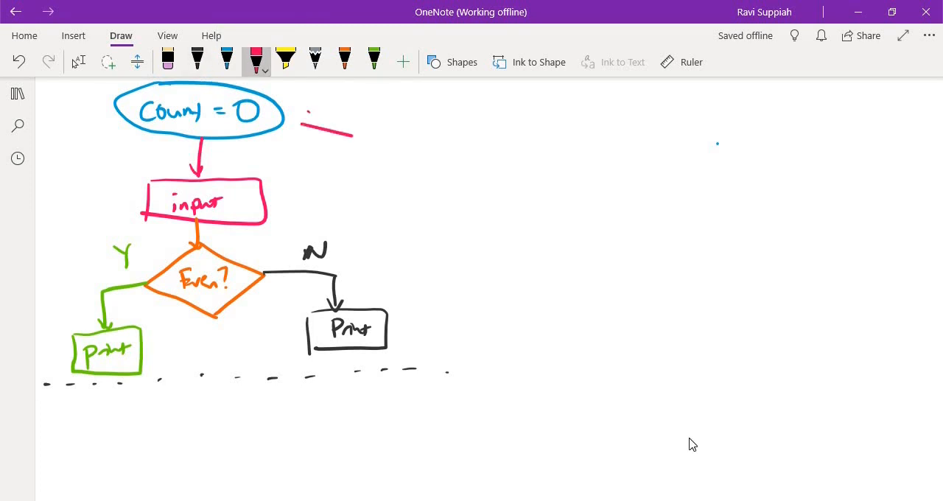
left_click_drag(347, 133, 288, 118)
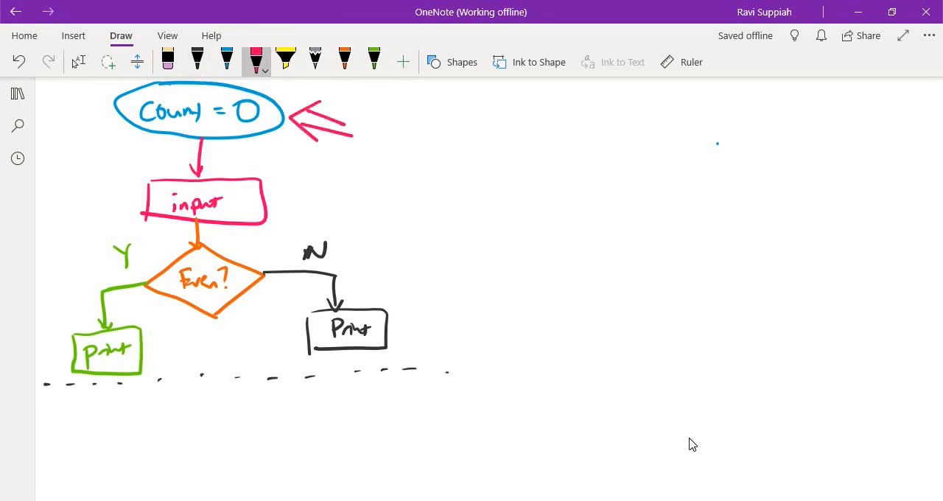
- Write Count = count + 1 and box it as the next step
left_click_drag(179, 405, 192, 431)
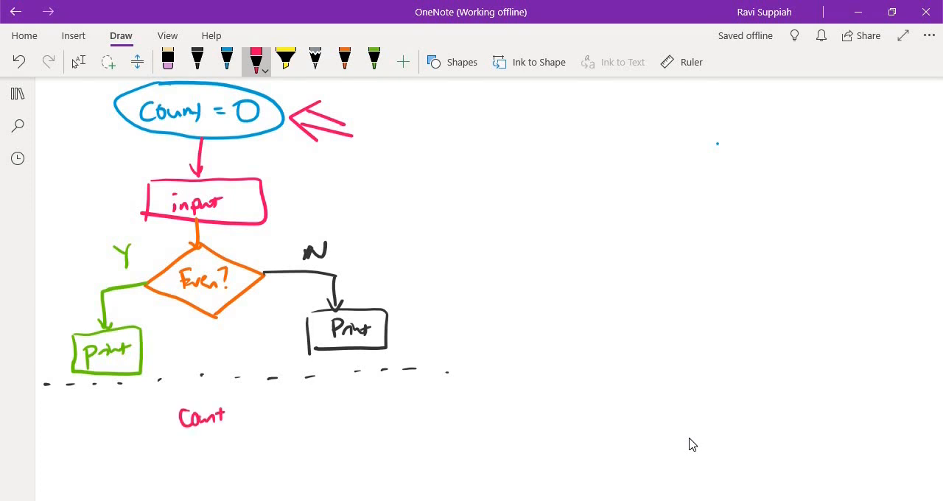
left_click_drag(224, 414, 277, 415)
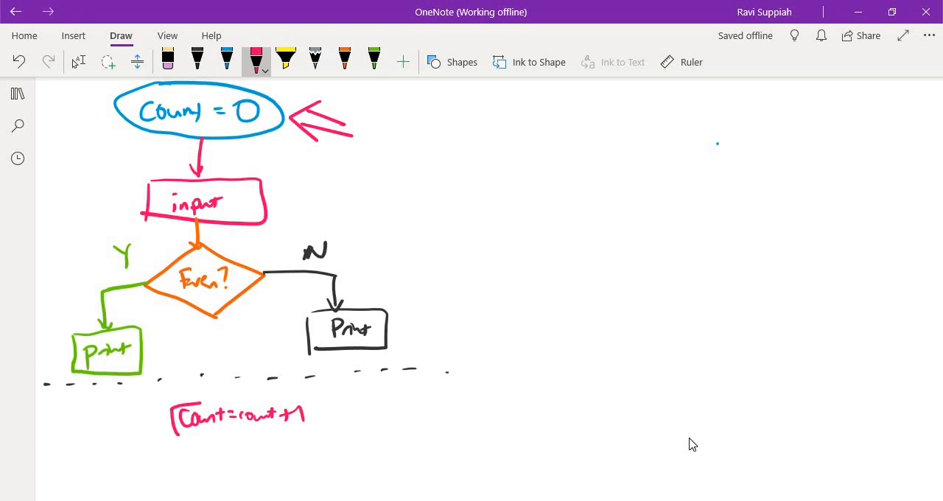
left_click_drag(174, 401, 331, 439)
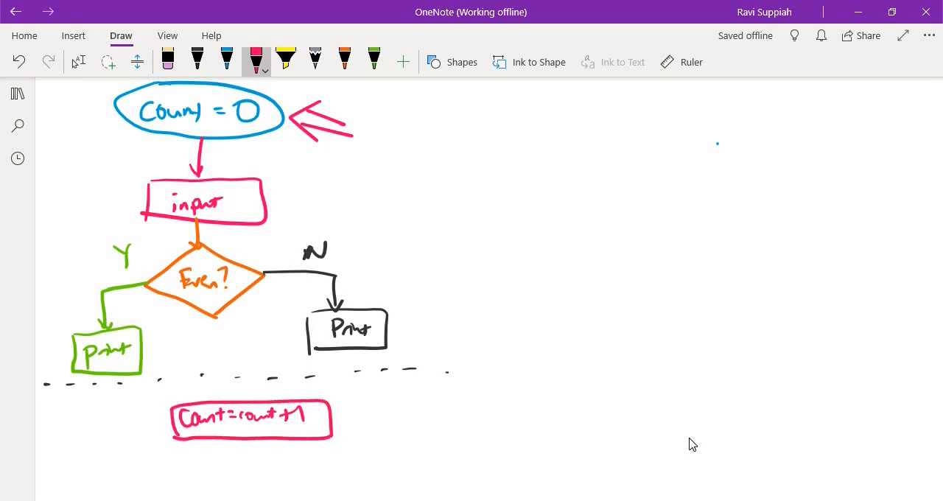
- Connect both print boxes into the count box and loop a blue line back up to input
left_click(197, 57)
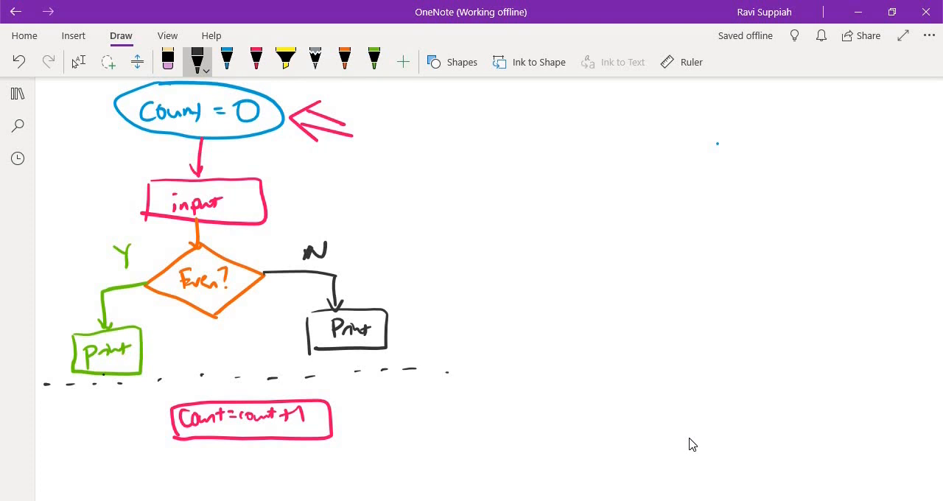
left_click_drag(102, 380, 165, 421)
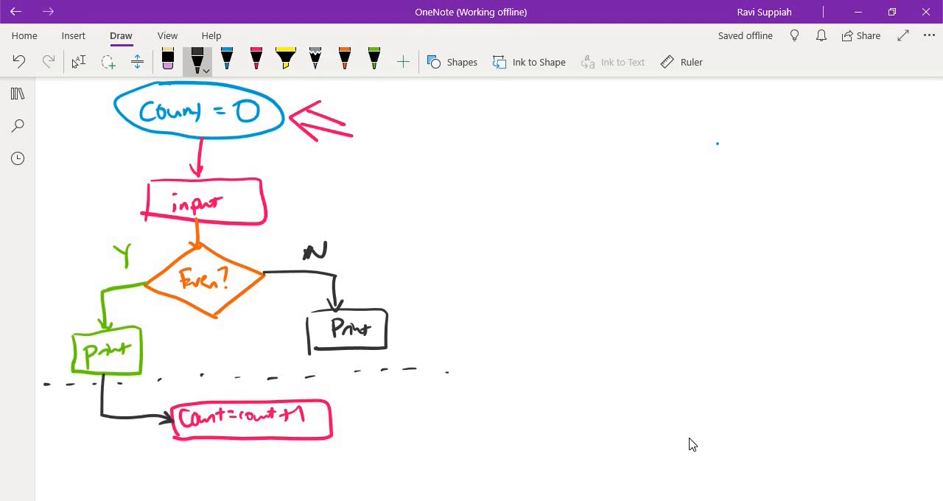
left_click_drag(347, 347, 336, 424)
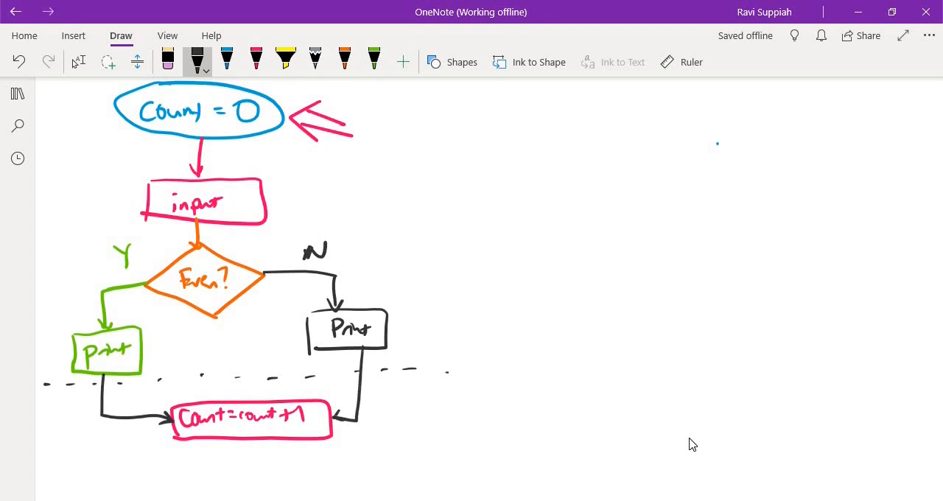
left_click(227, 62)
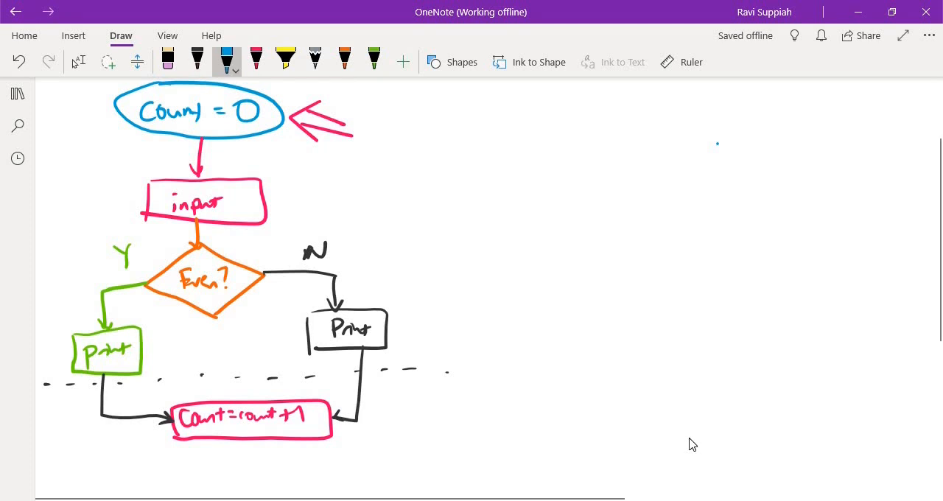
left_click_drag(475, 320, 247, 479)
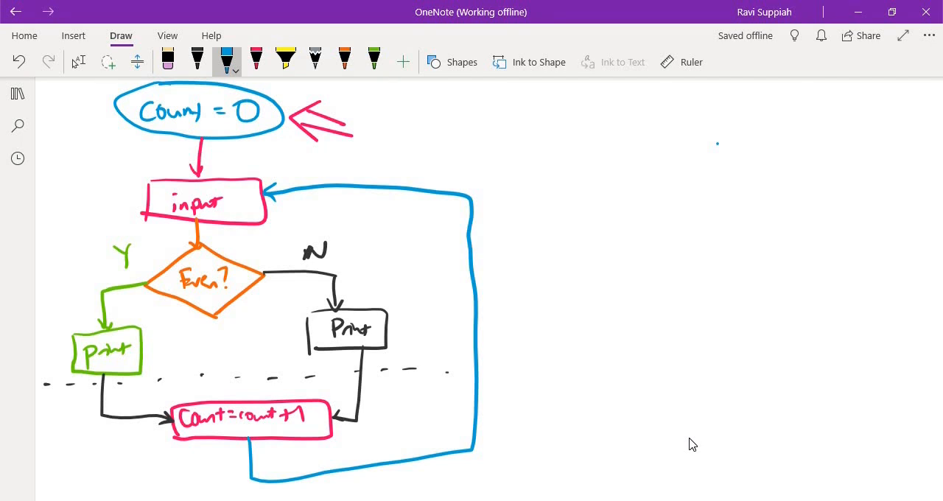
mouse_move(664, 457)
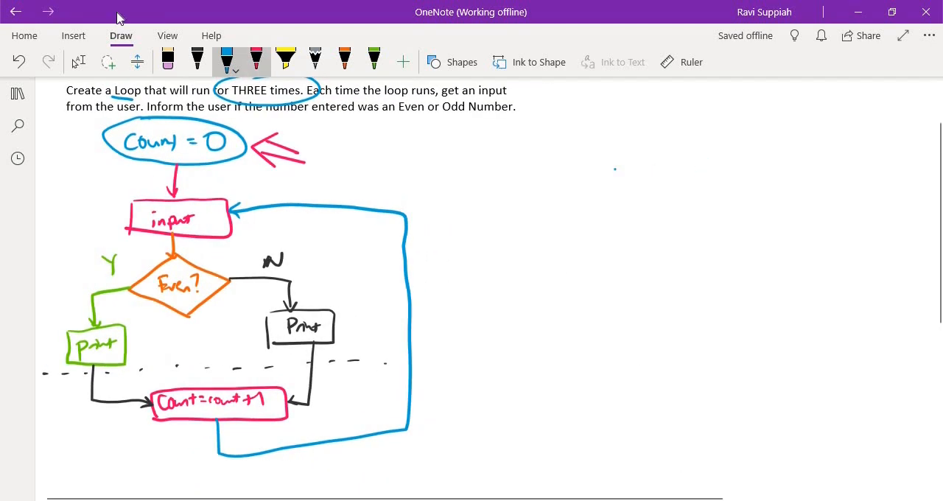
- Draw a Count<3 decision diamond below Count = 0
left_click(107, 62)
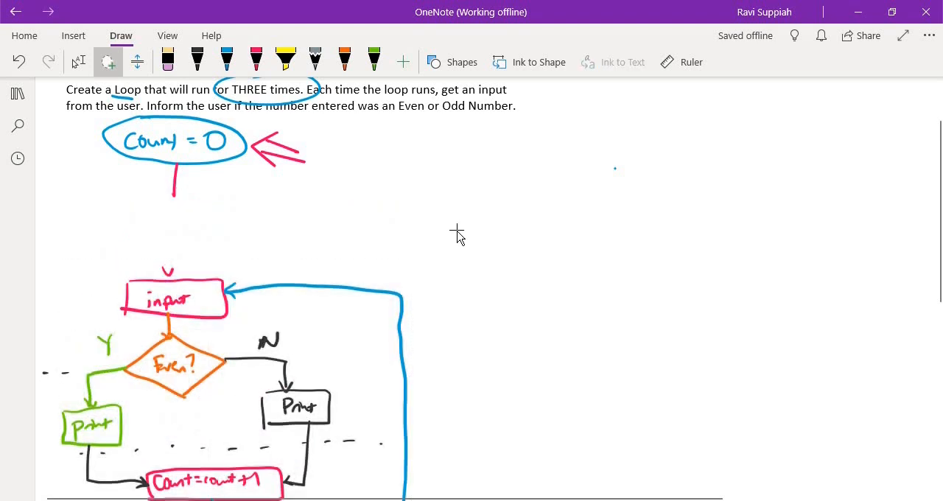
scroll("down", 3)
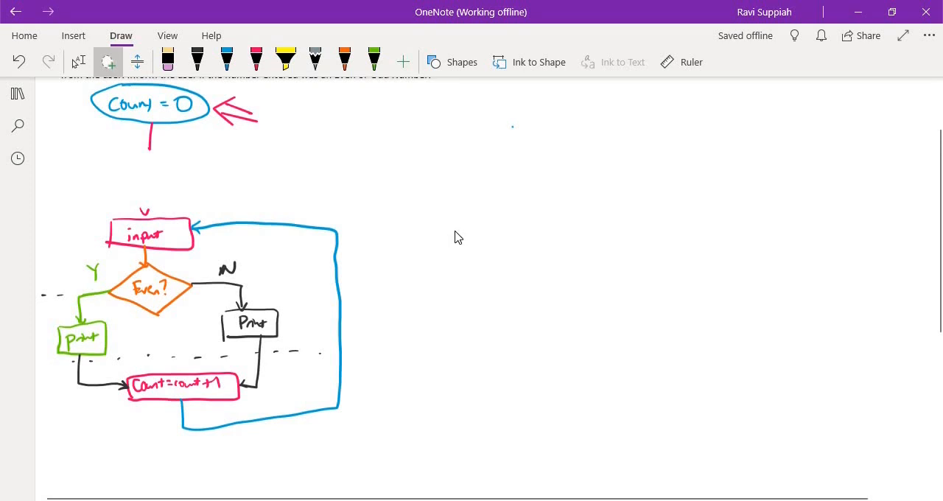
left_click(168, 59)
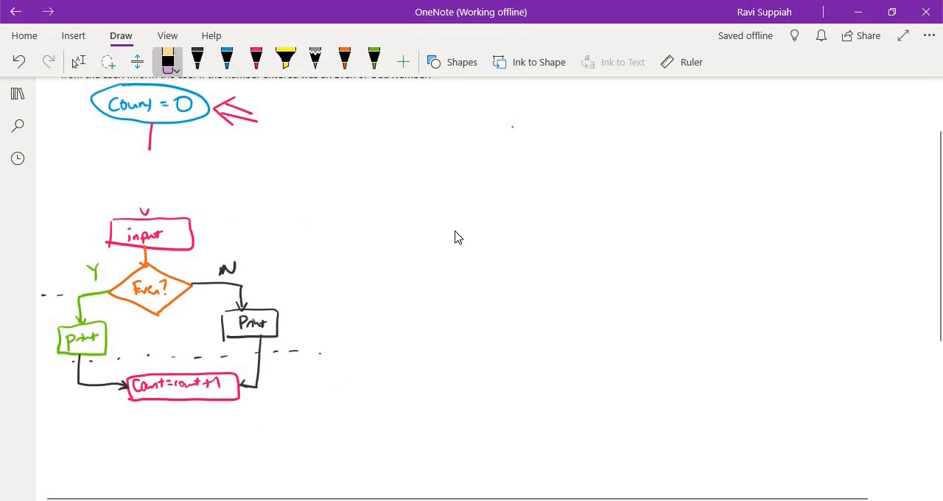
left_click(227, 57)
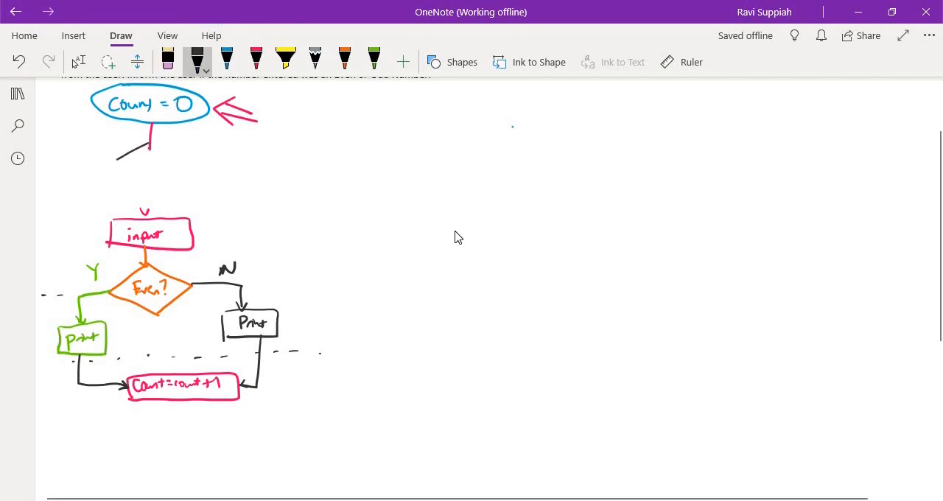
left_click_drag(147, 144, 147, 191)
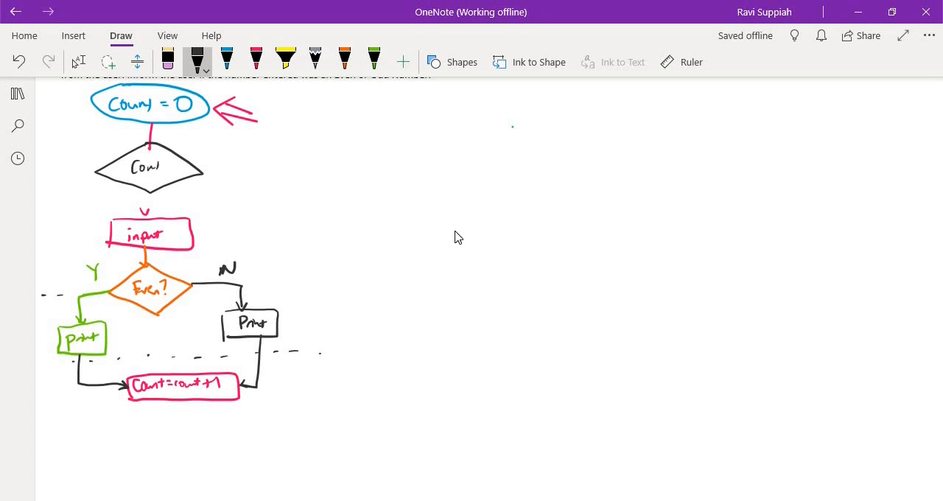
left_click_drag(148, 168, 165, 168)
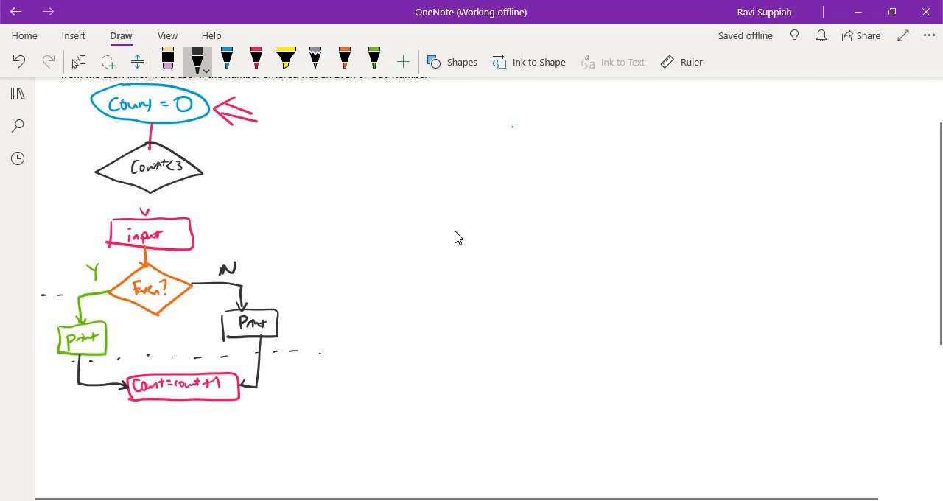
- Draw the yes branch down to input and the no exit leaving the Count<3 diamond
left_click_drag(118, 194, 150, 213)
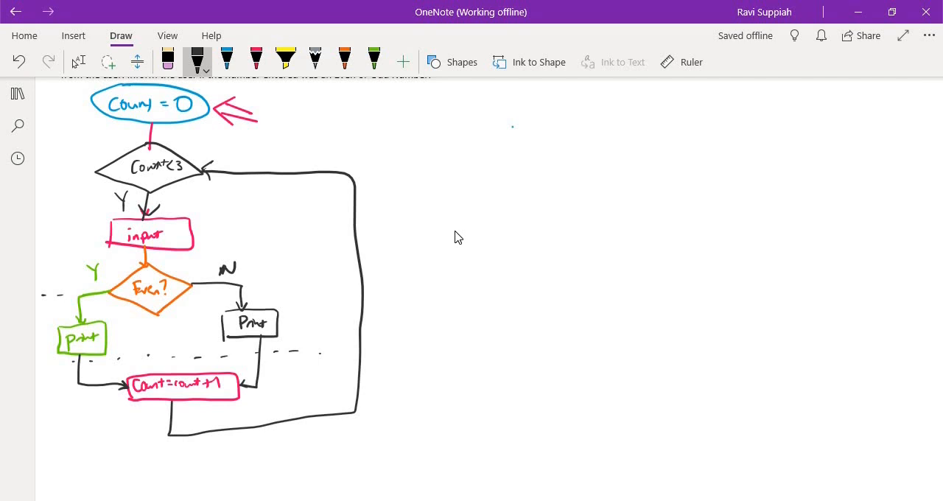
left_click(257, 59)
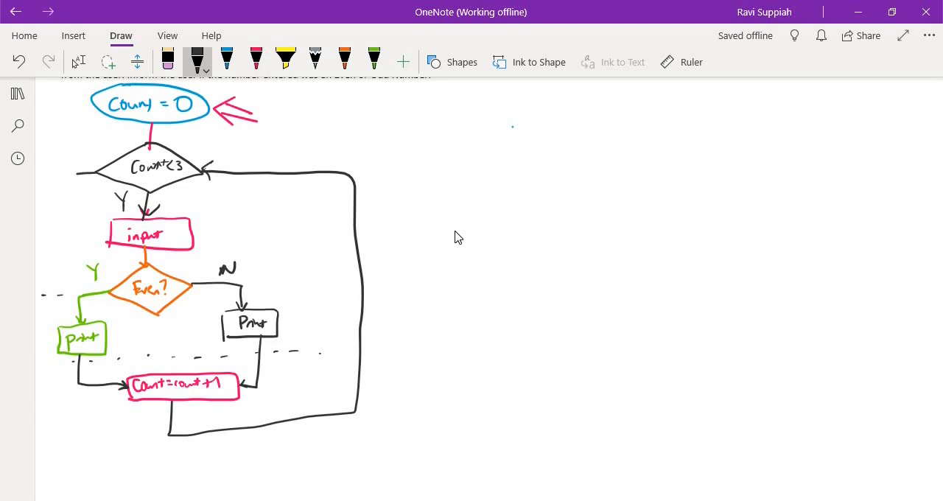
left_click_drag(87, 148, 79, 170)
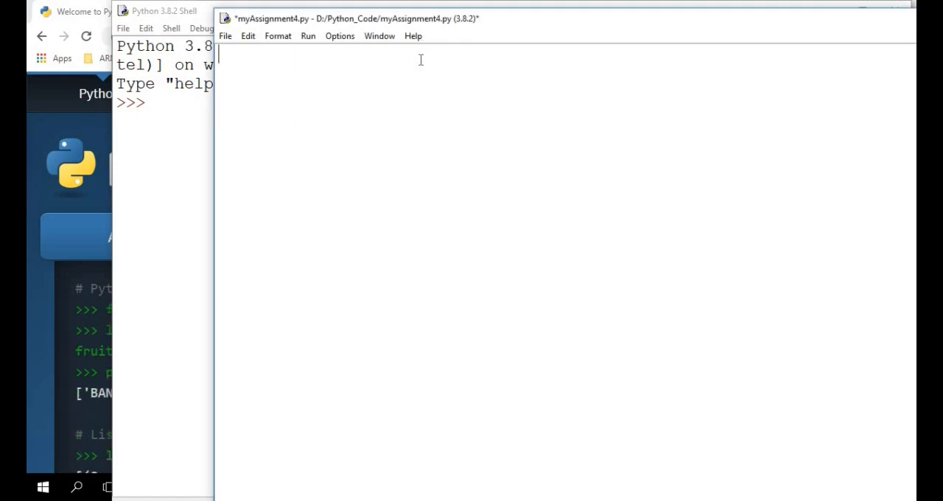
- Write count = 0 and the while count < 3: loop header
type("count =")
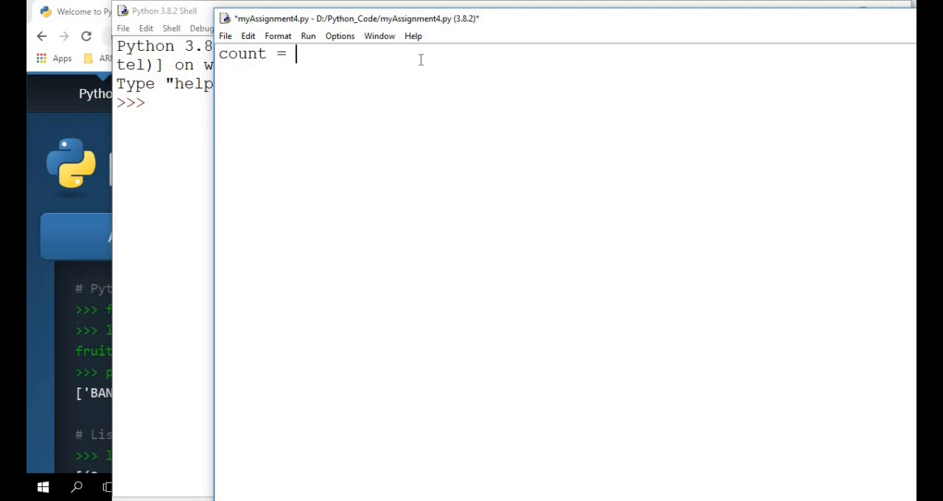
type("0")
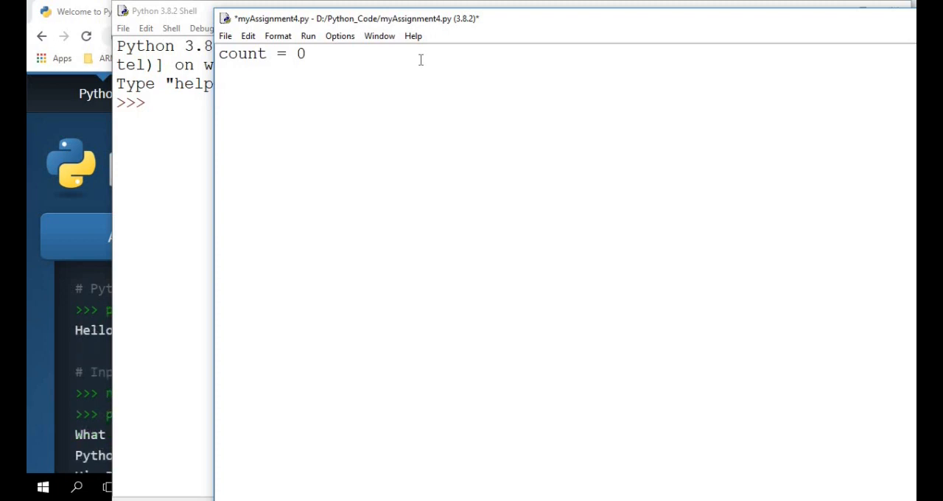
type("while")
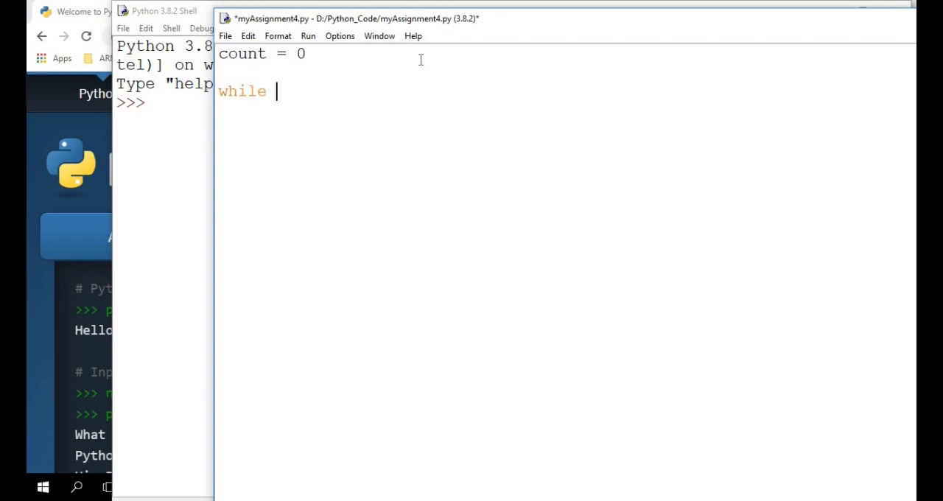
type("count <")
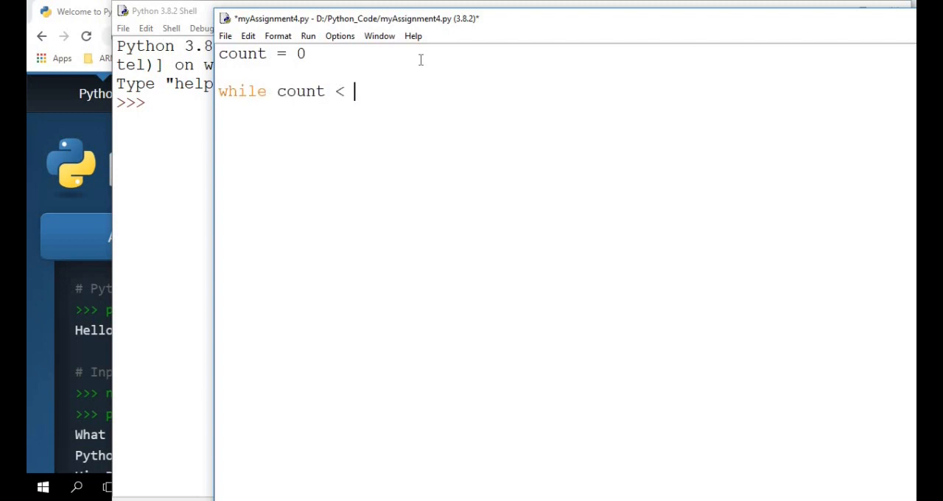
type("3:")
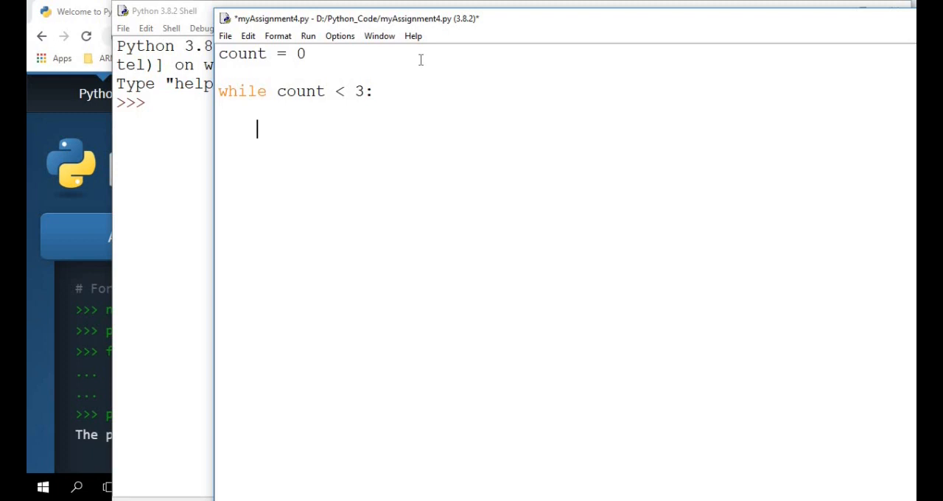
- Write number = int(input("Enter a number: ")) inside the loop
type("number = input(")
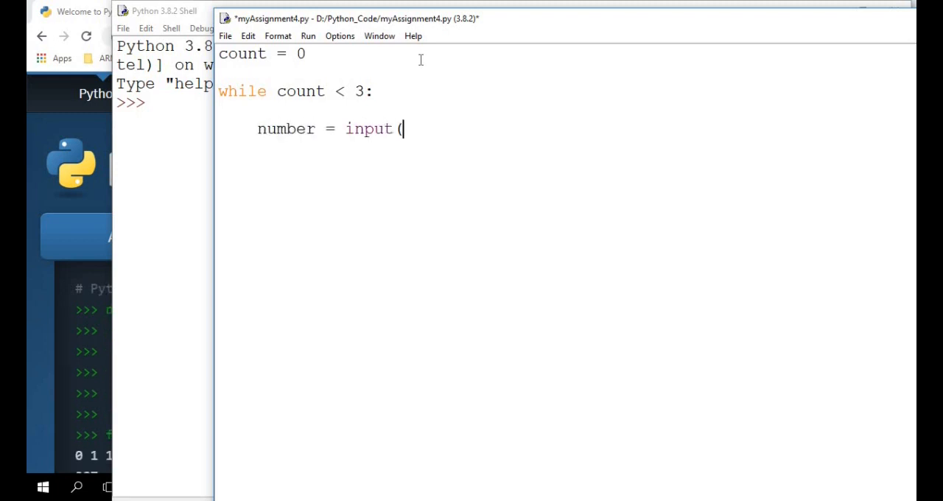
type("\"\")")
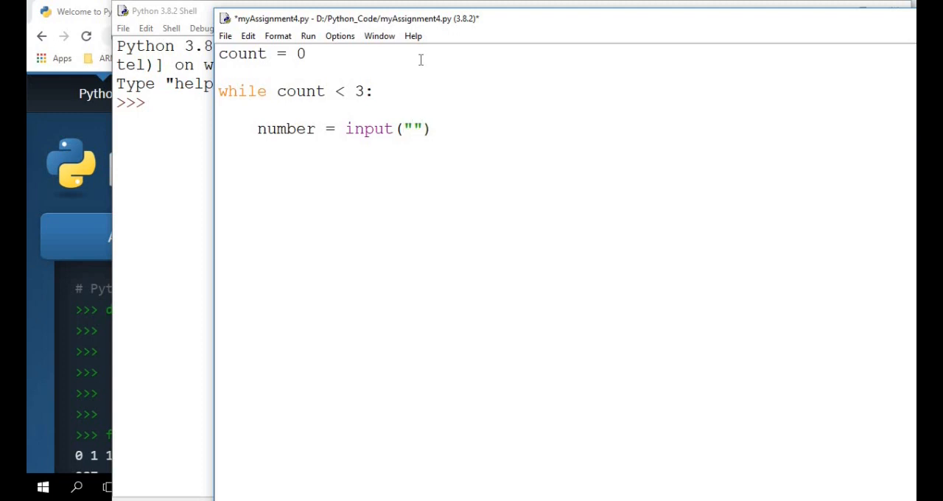
type("Enter a number:")
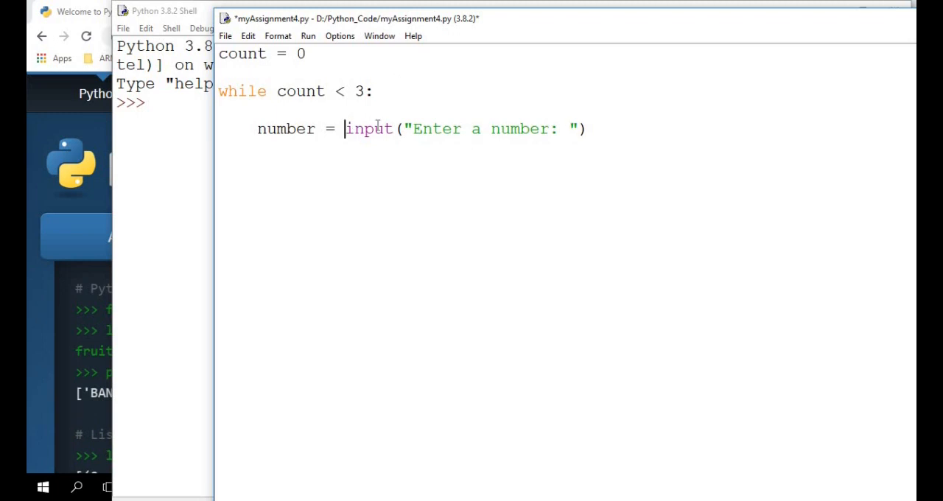
type("int(")
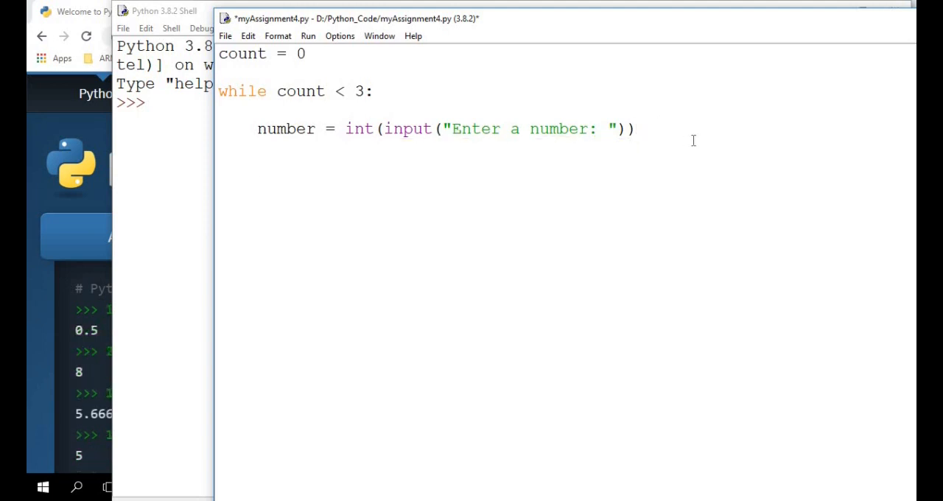
key("enter")
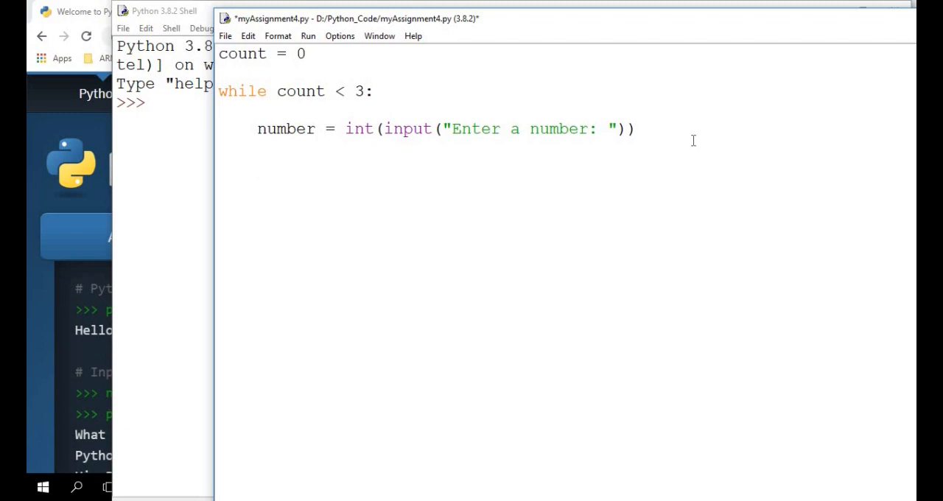
key("enter")
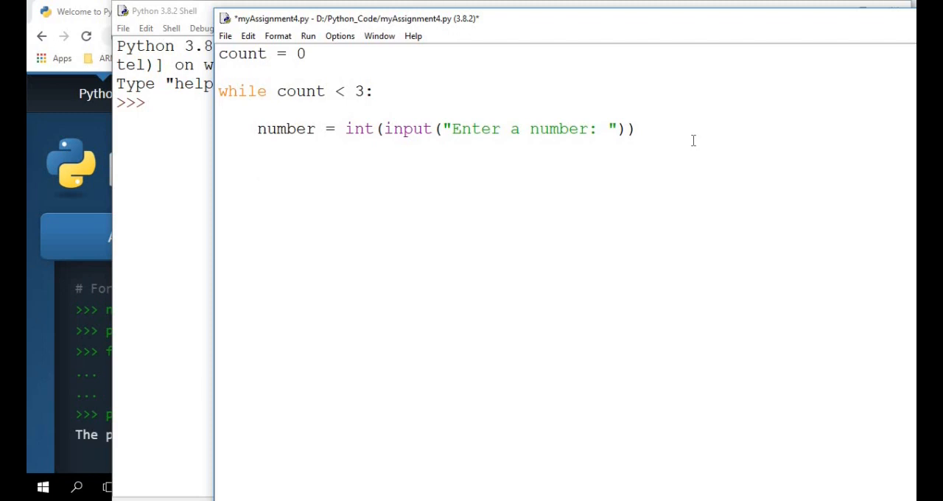
- Write the if number%2 == 0 evenness test
type("if numbe")
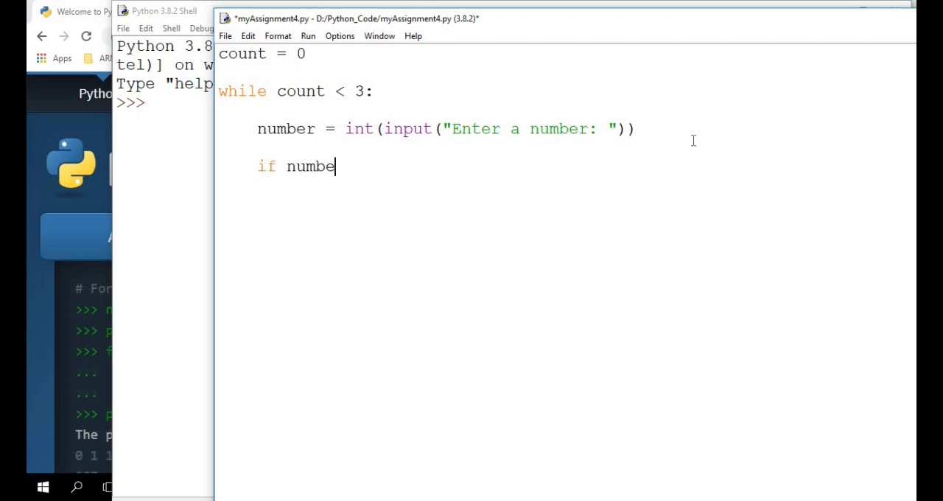
type("r")
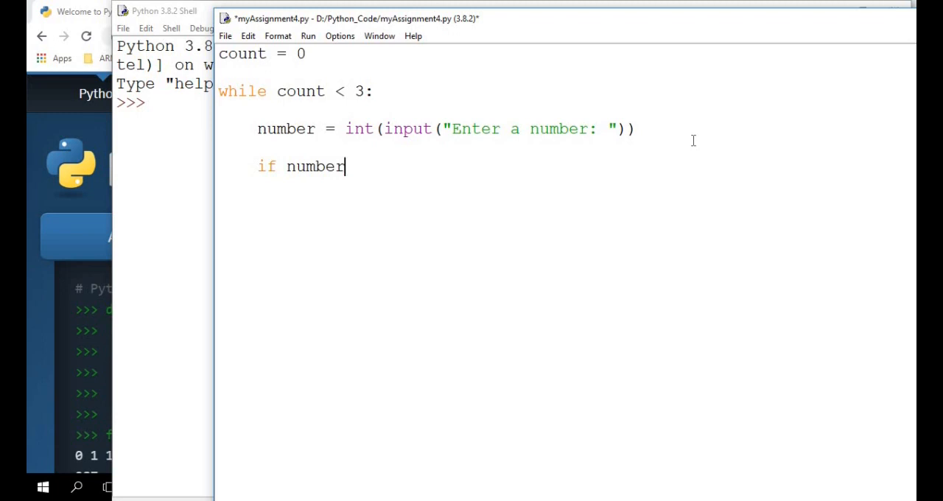
type("%")
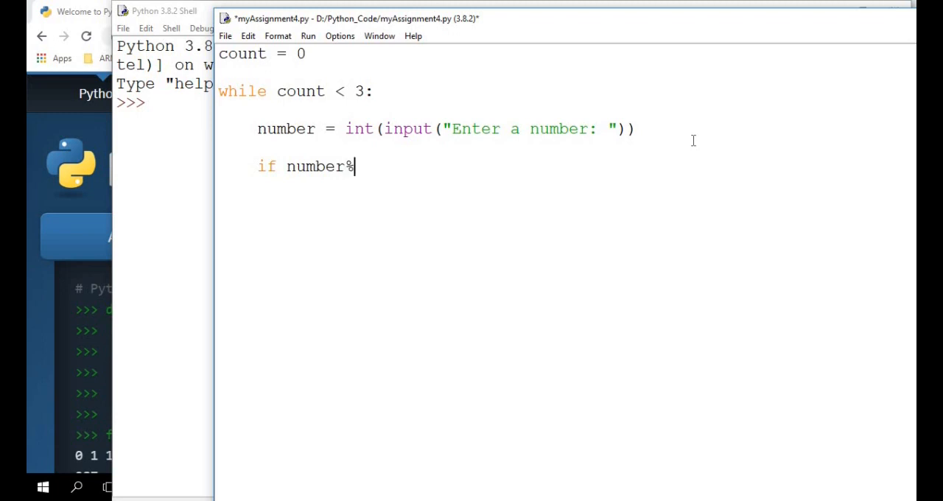
type("2")
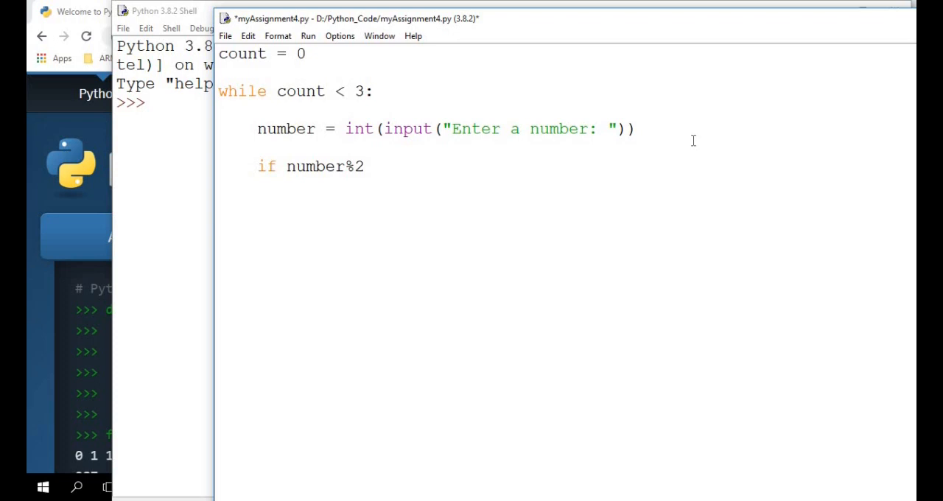
type("=")
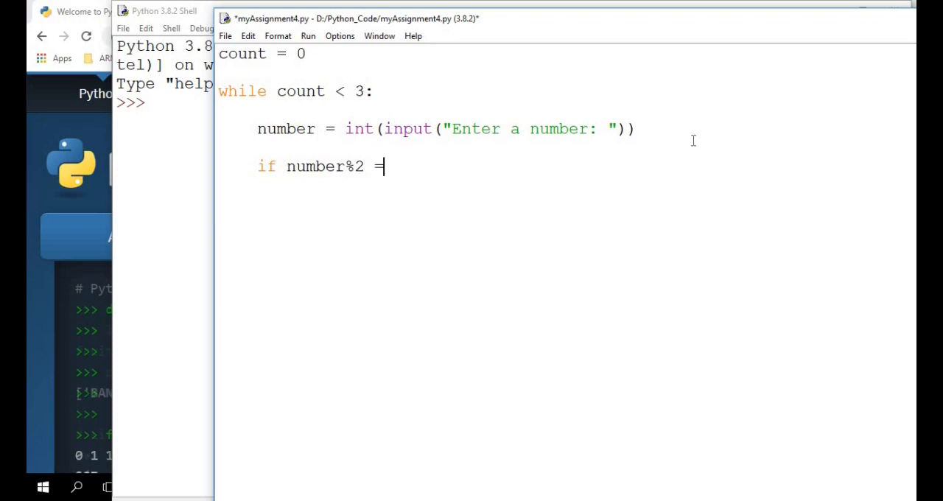
type("= 0")
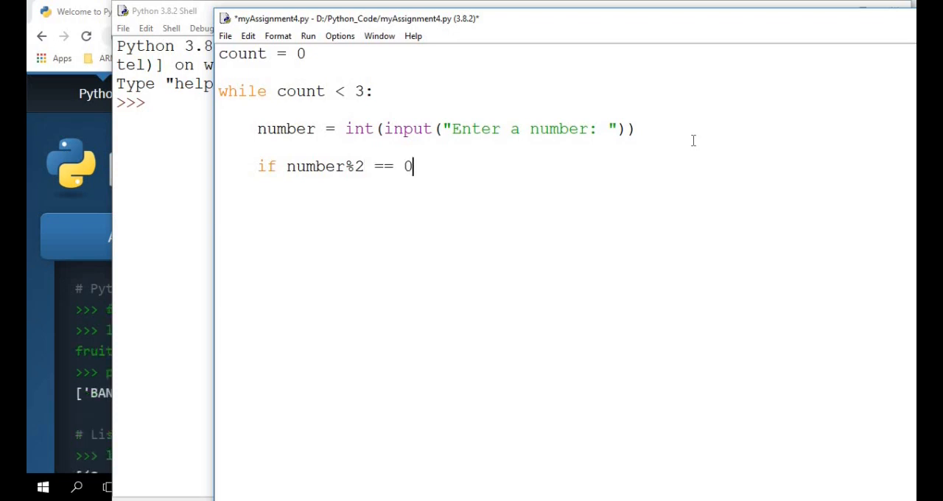
mouse_move(286, 172)
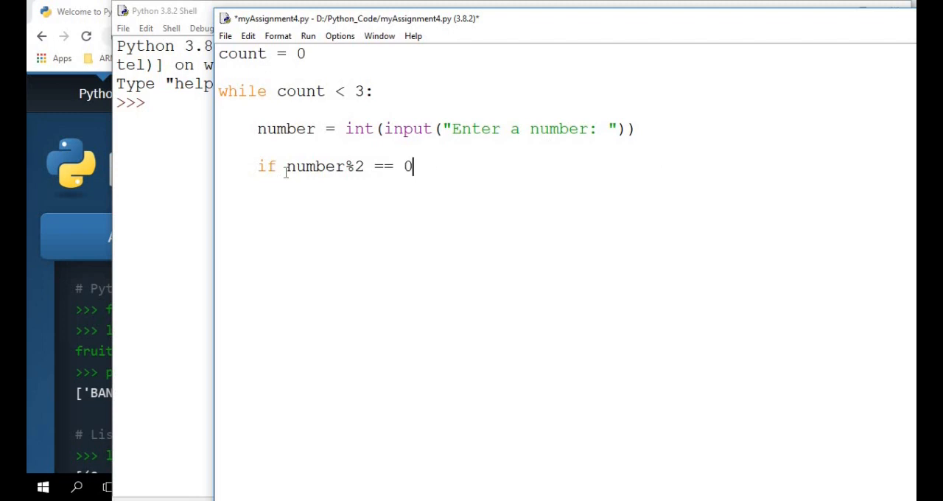
left_click_drag(286, 165, 364, 165)
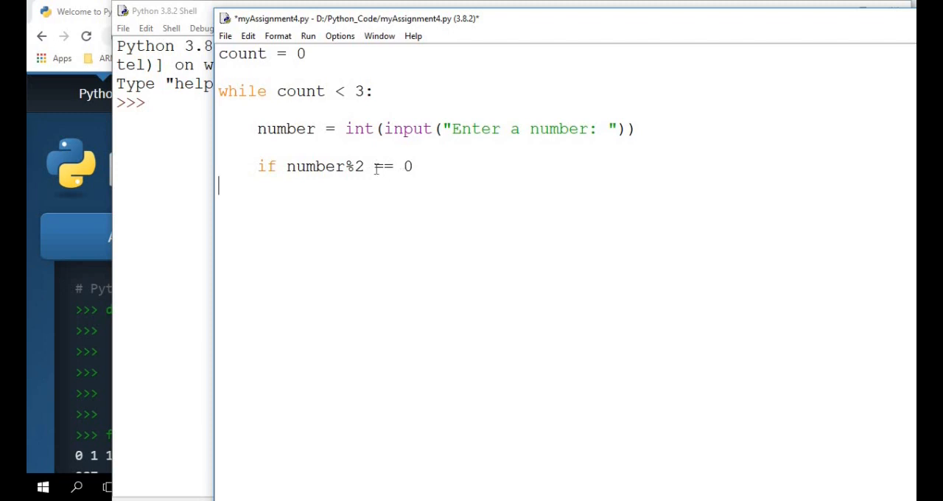
double_click(324, 165)
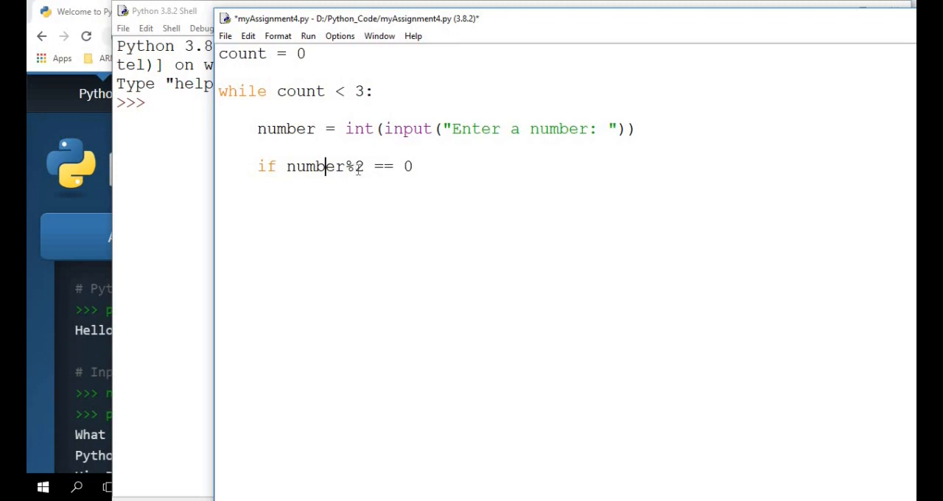
left_click(446, 165)
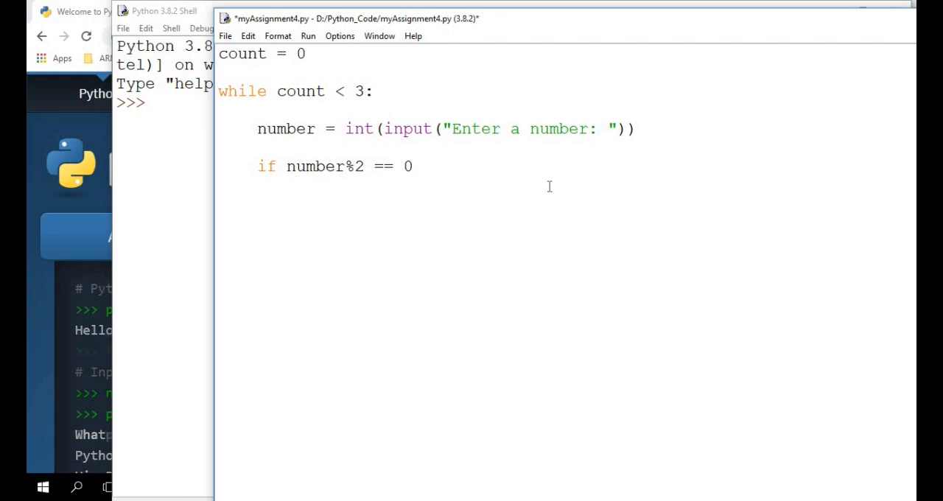
- Write the print for the even-number message under the if
type("print(")
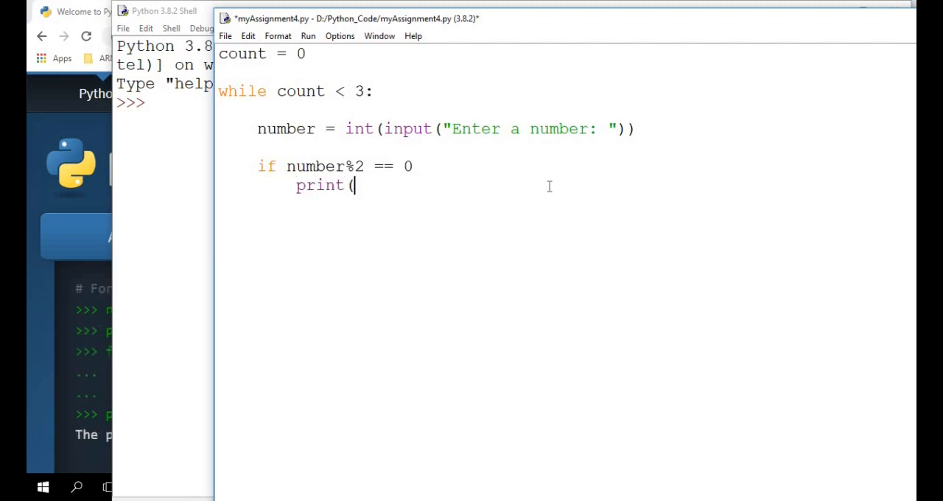
type(")")
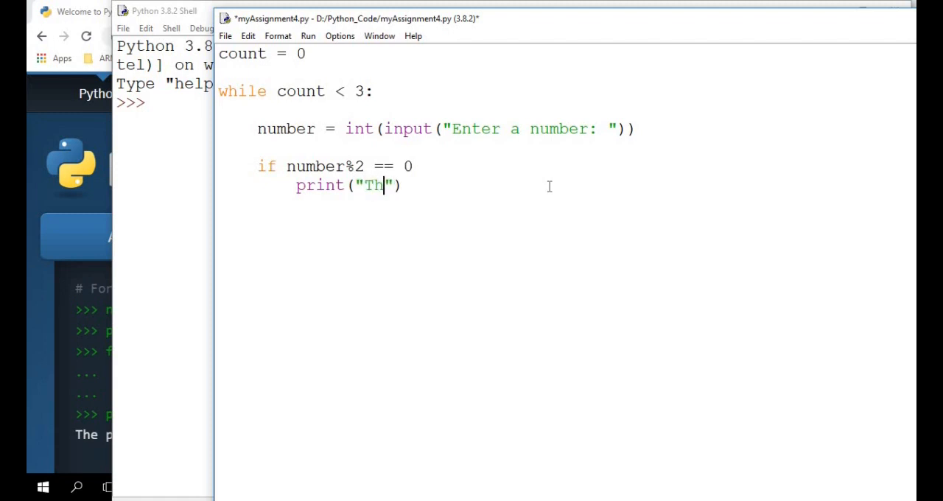
type("is is an Even number")
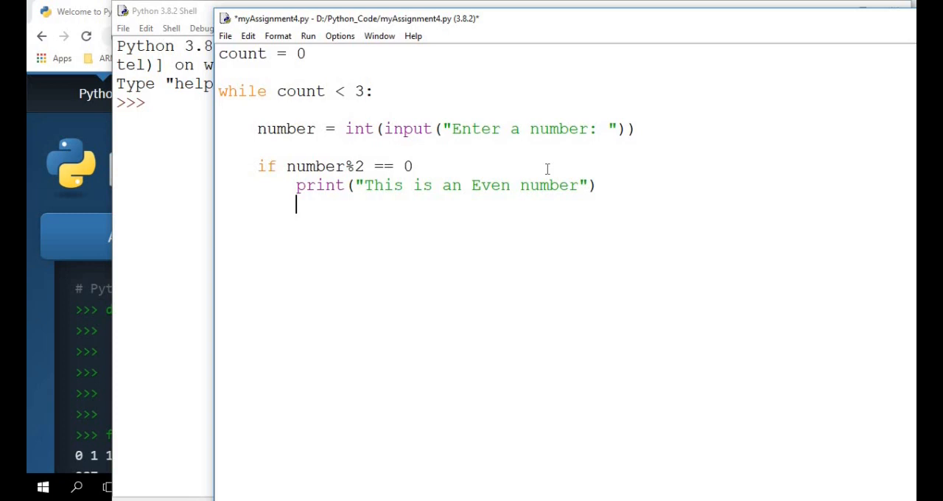
type(":")
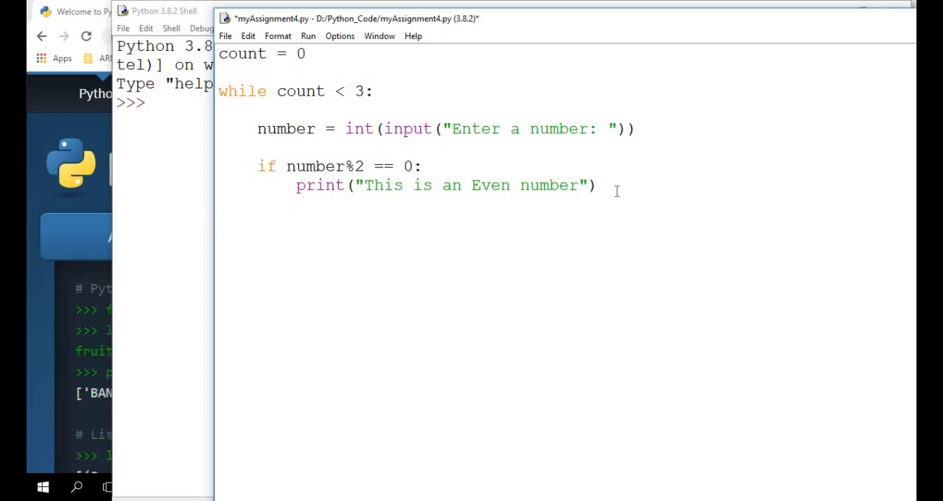
key("enter")
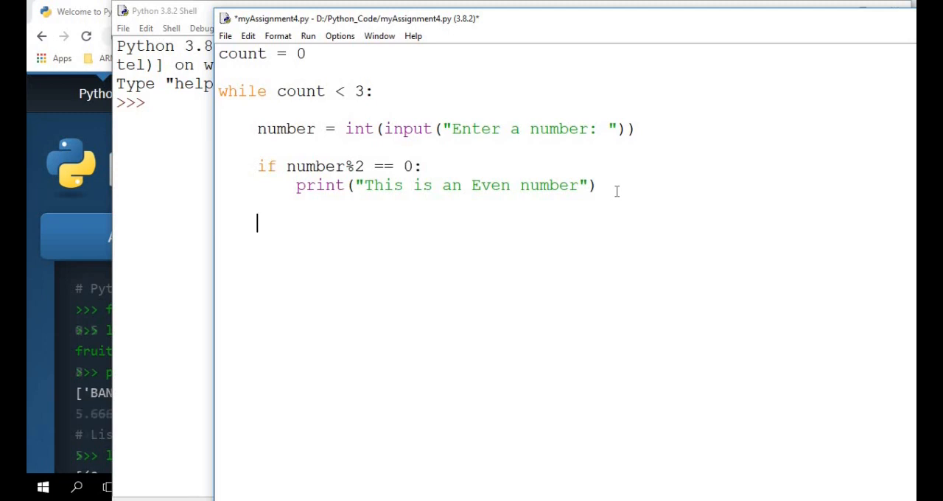
- Write the else: branch printing "This is an Odd Number"
type("else:")
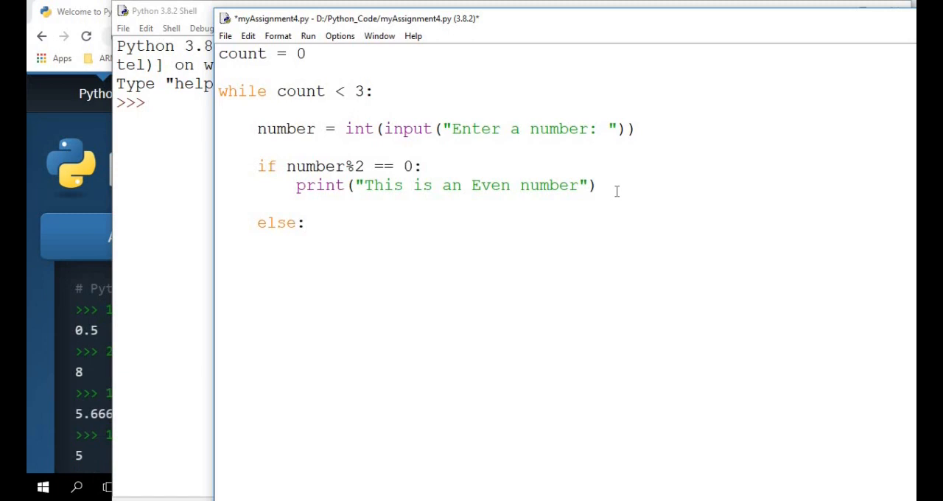
type("print(")
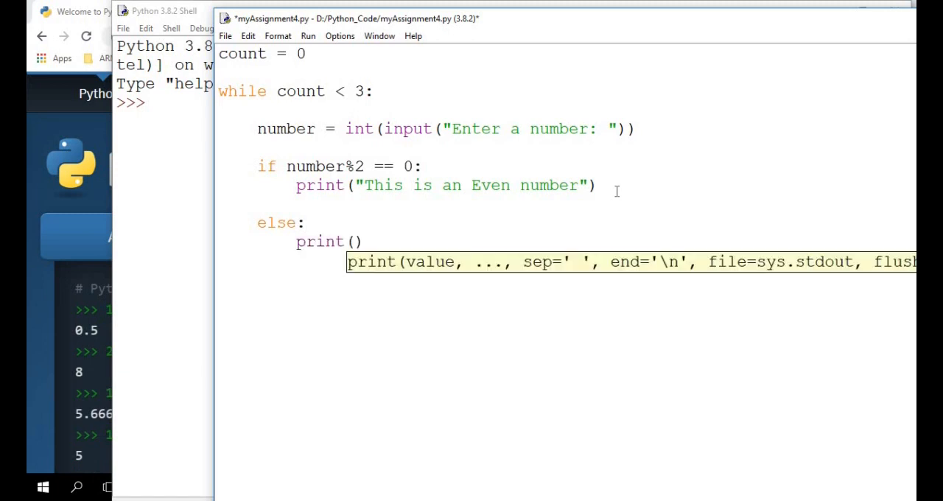
type("\"\"")
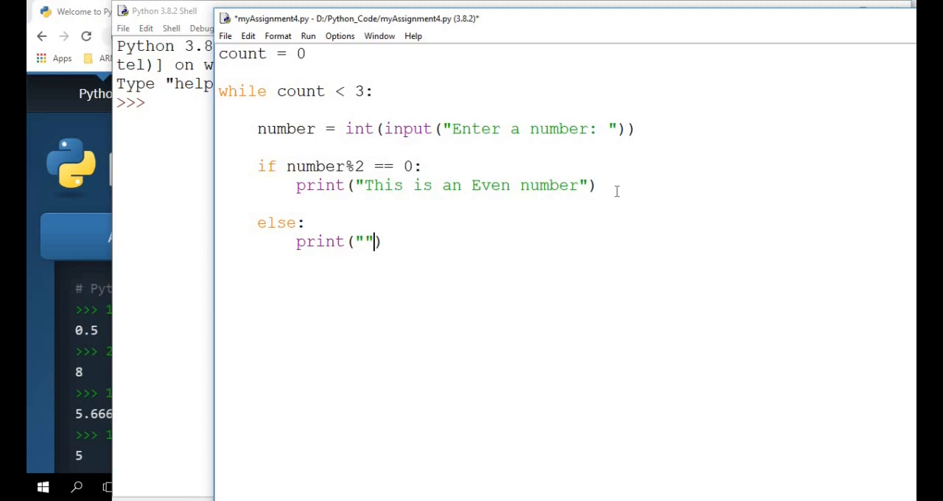
type("t")
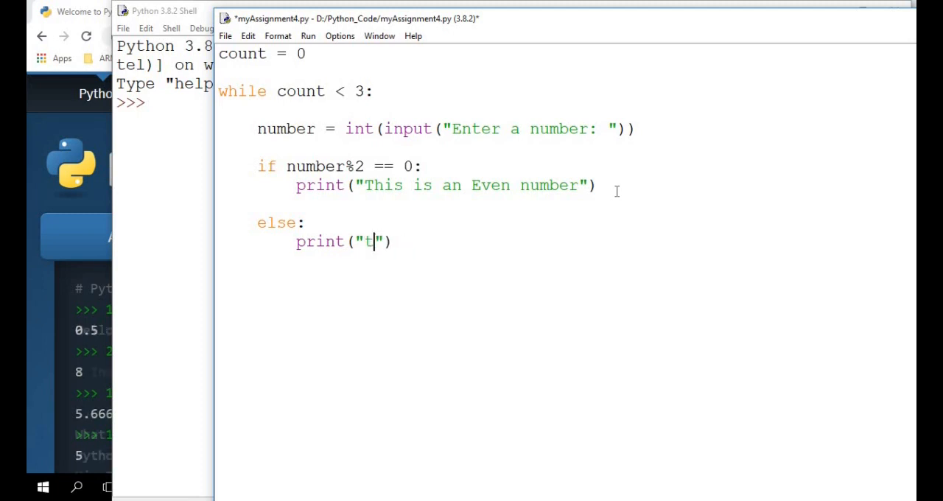
type("This is")
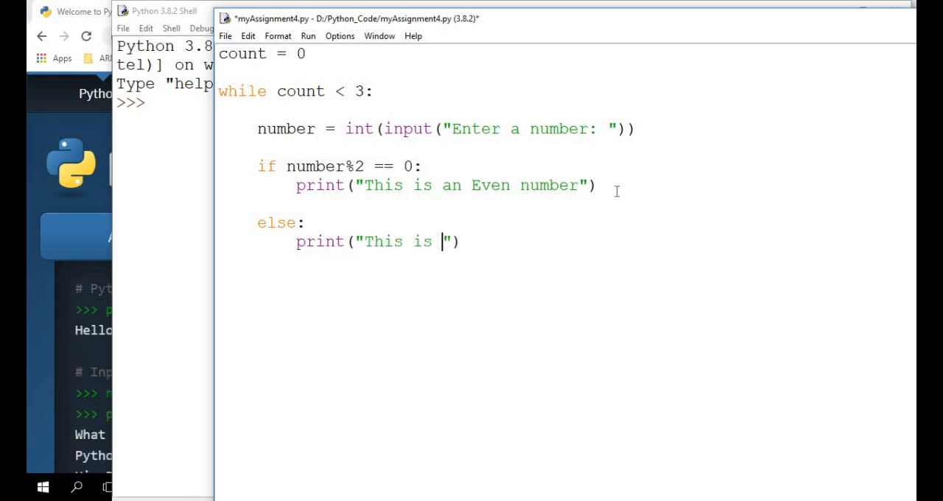
type("an Odd N")
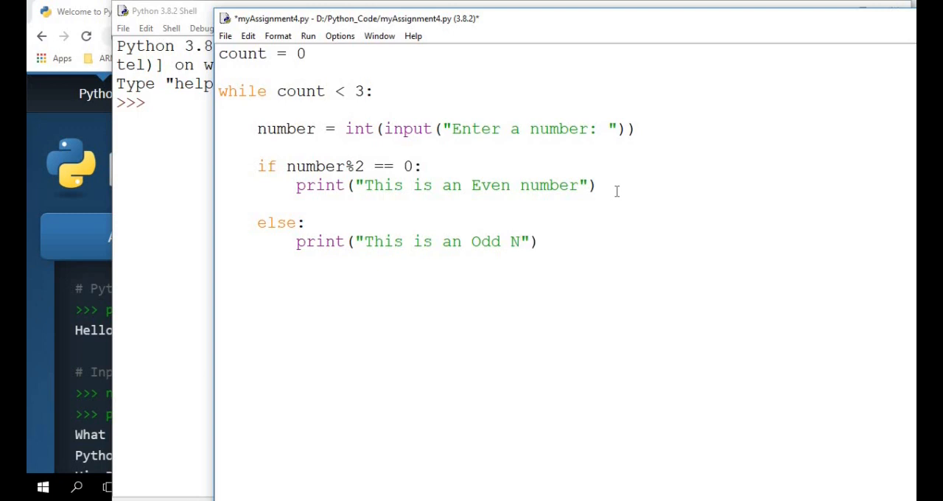
type("umber")
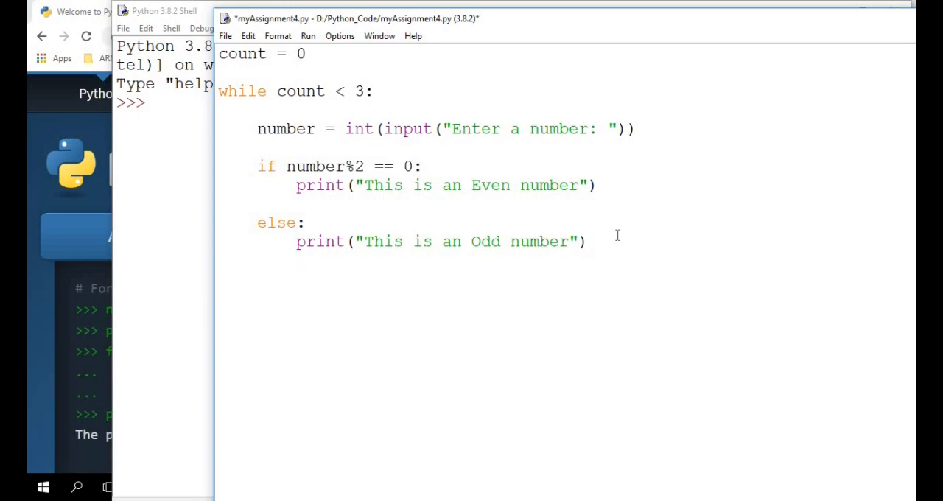
- Add count += 1 and a final print("End of Program!") after the loop
type("cou")
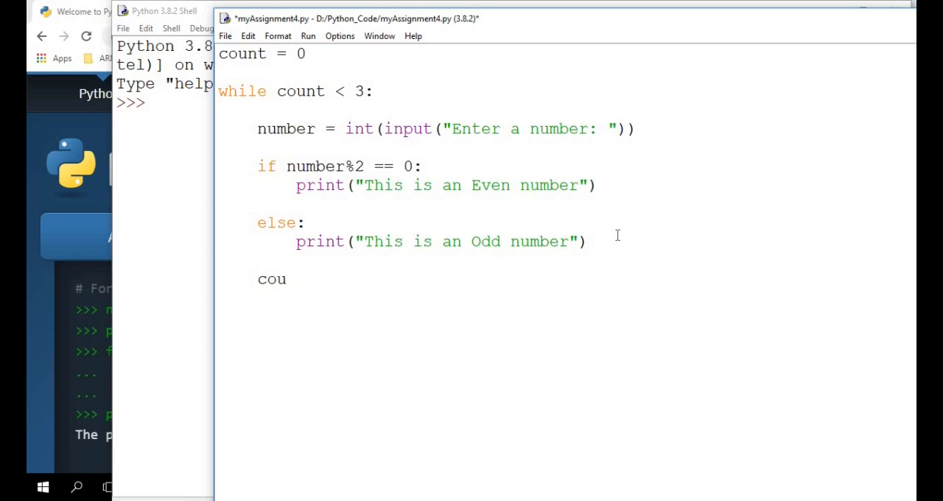
type("nt")
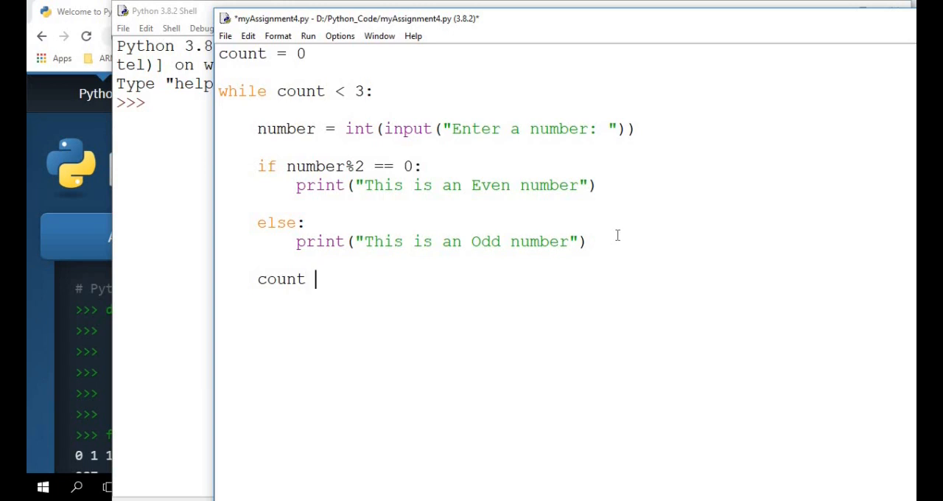
type("+= 1")
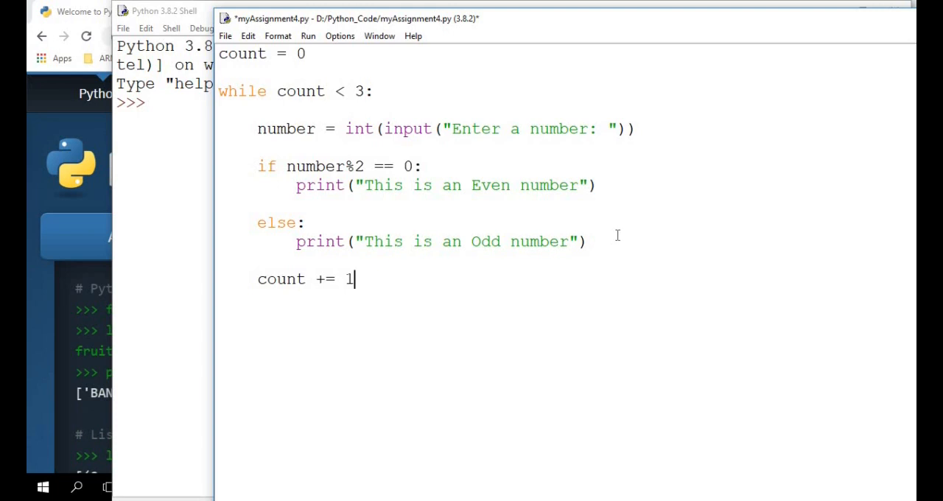
key("enter")
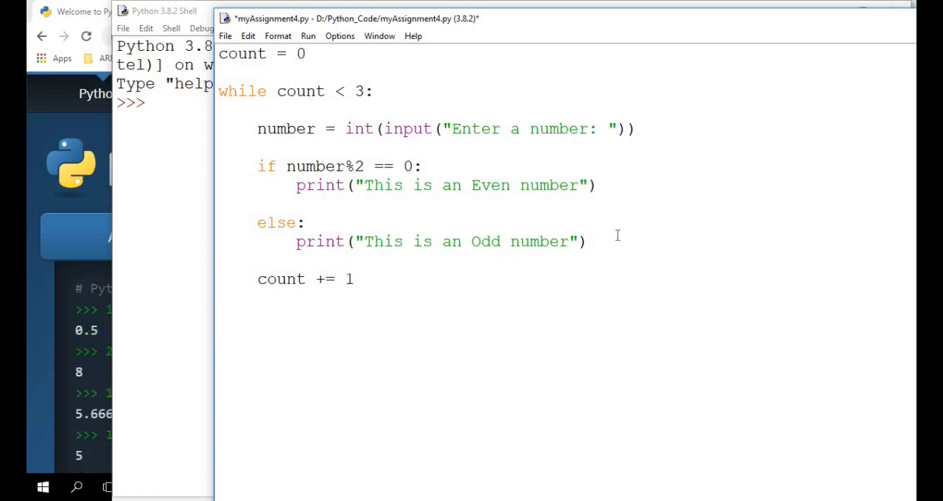
type("print")
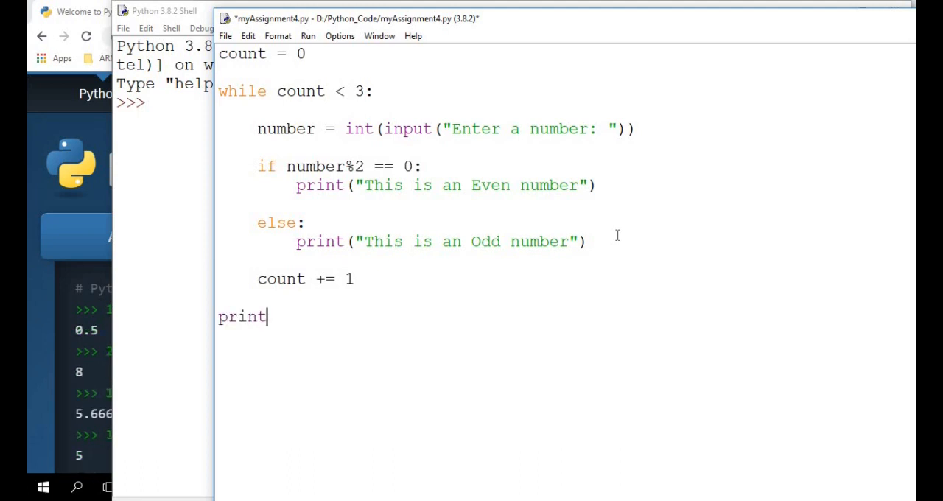
type("(\"\")")
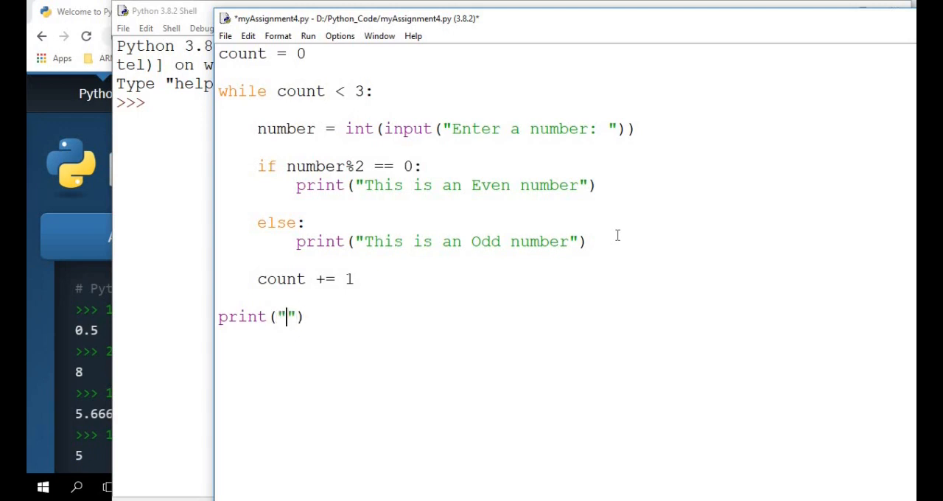
type("End of Program")
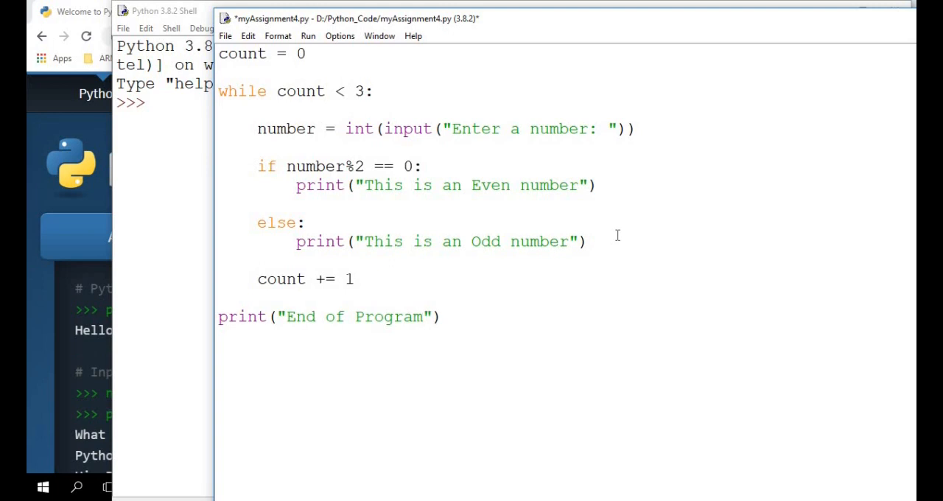
type("!")
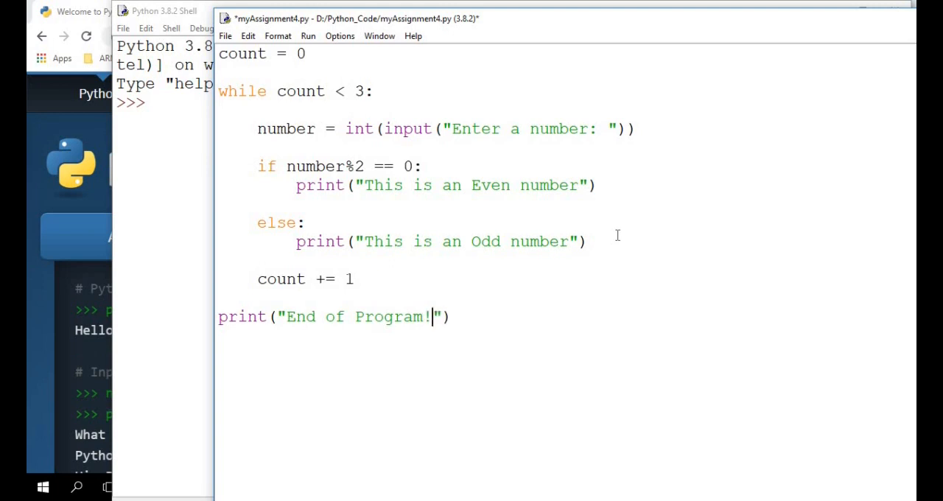
mouse_move(536, 230)
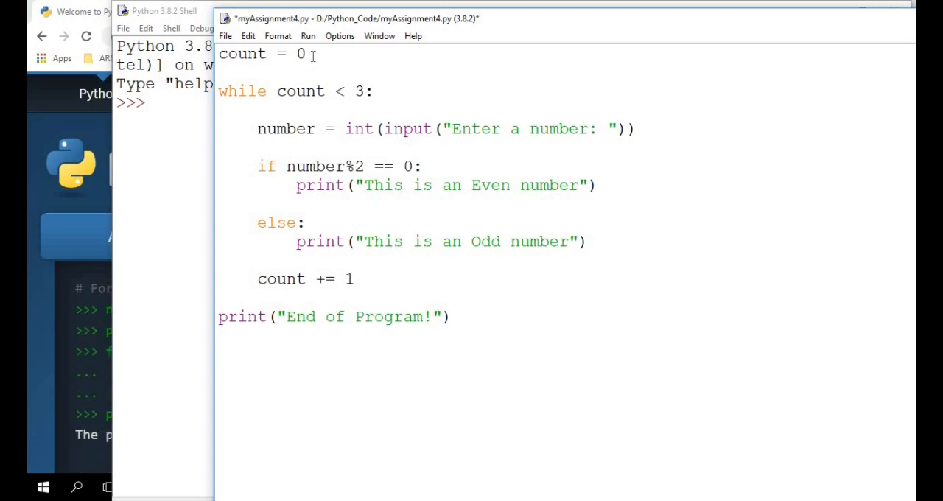
mouse_move(312, 91)
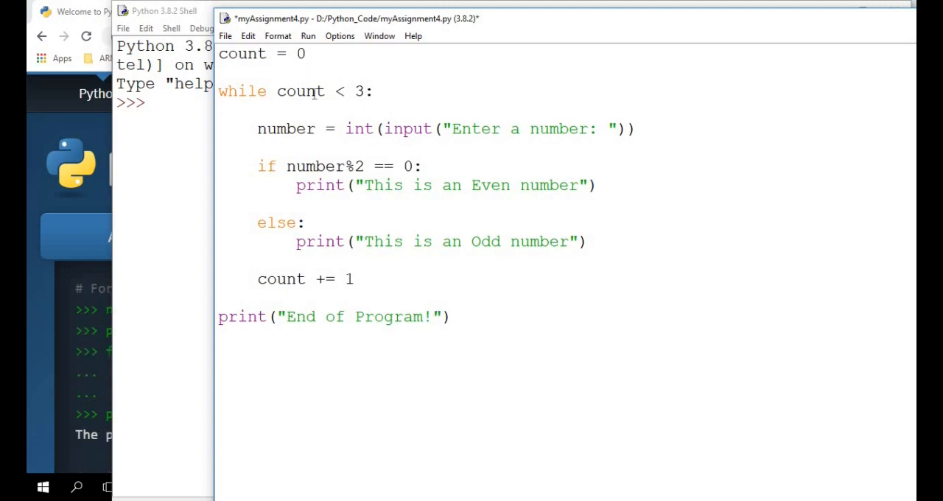
left_click(431, 316)
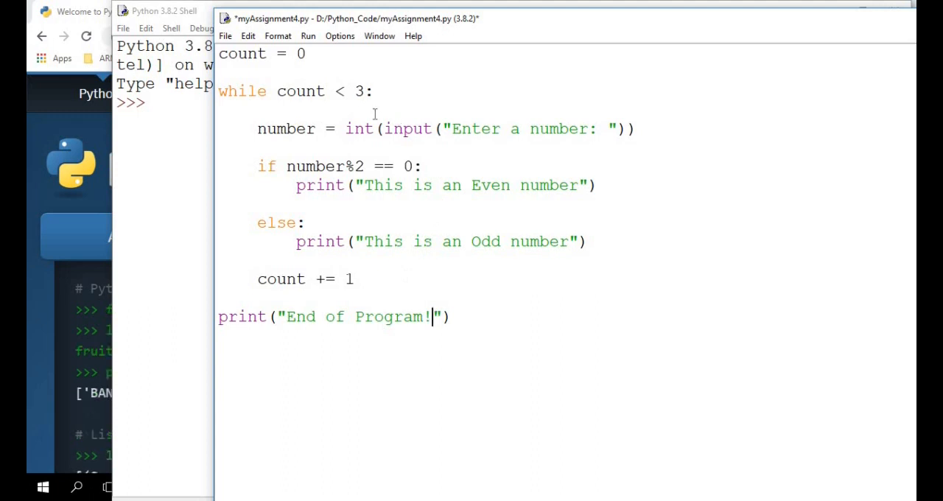
mouse_move(318, 112)
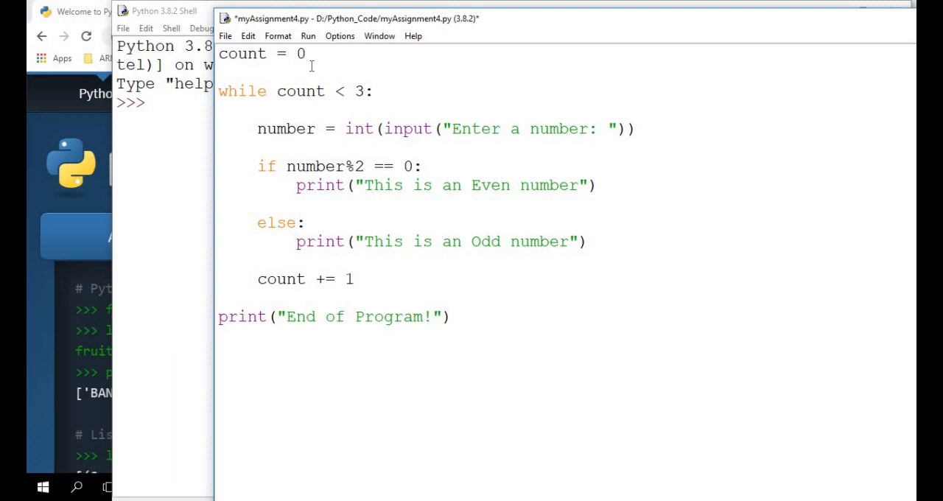
left_click(431, 316)
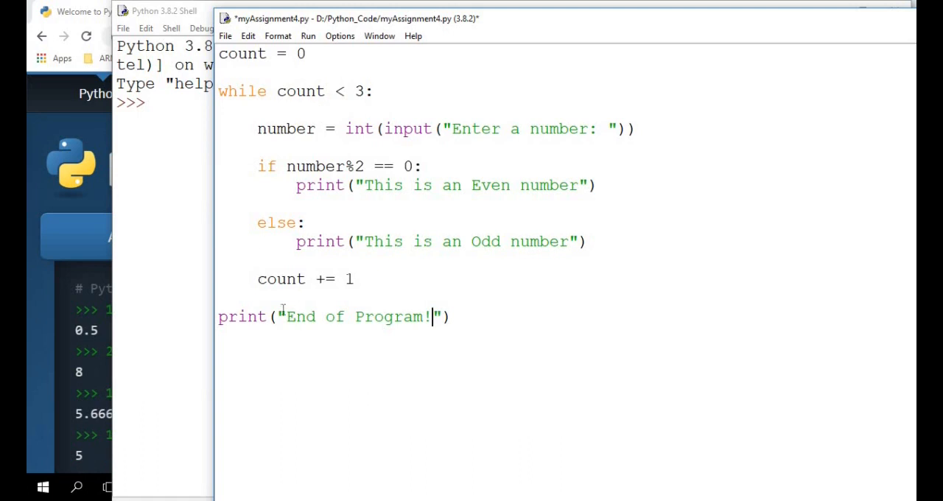
mouse_move(292, 77)
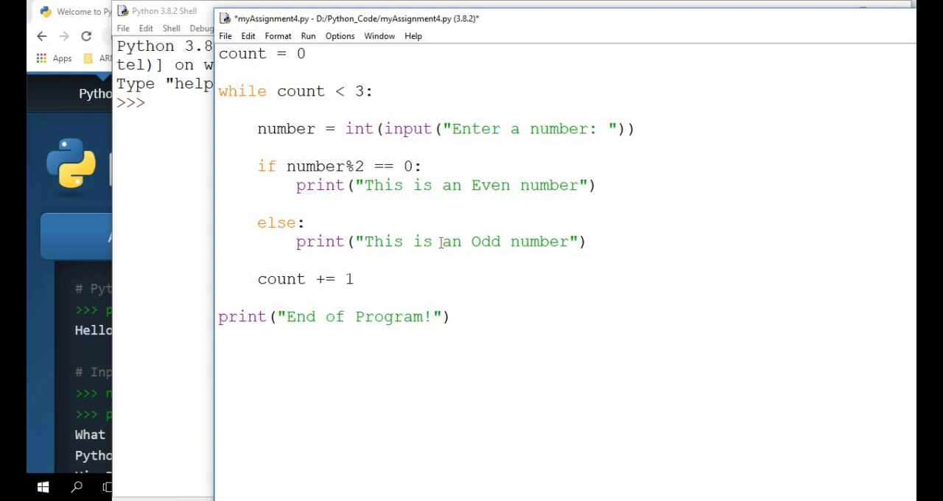
- Save the script and run it with Run Module
left_click(224, 36)
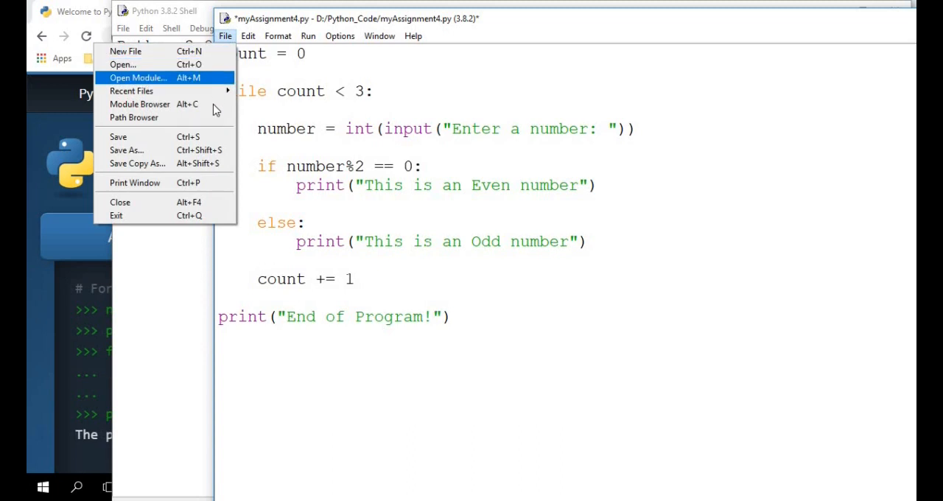
left_click(308, 36)
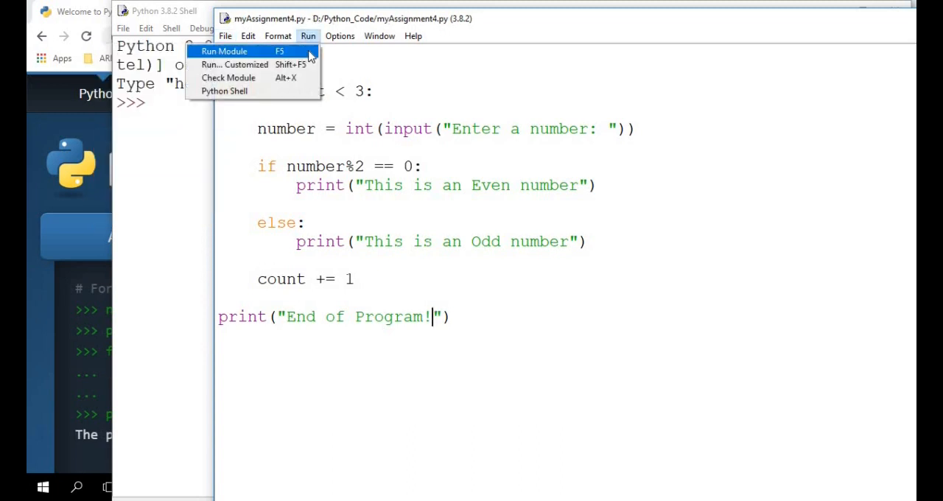
left_click(224, 50)
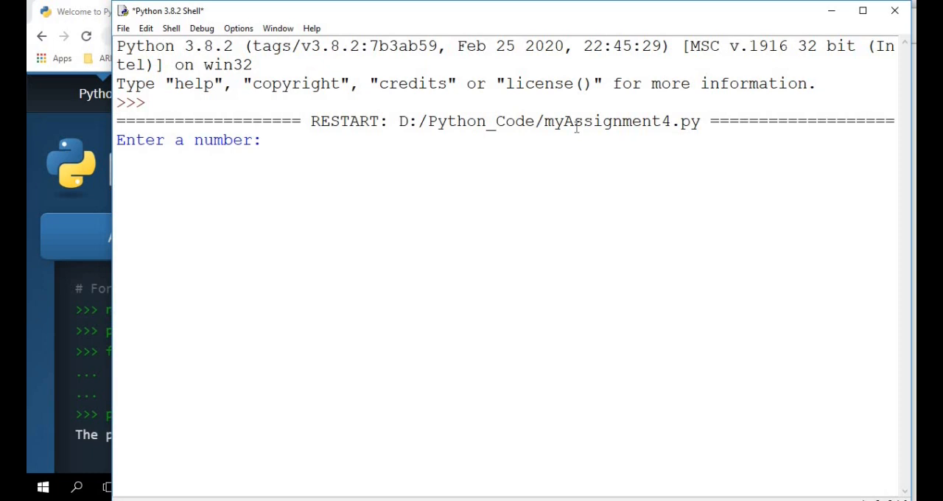
- Enter 7, 8 and 16 at the prompts so the shell prints odd, even, even and End of Program!
type("7")
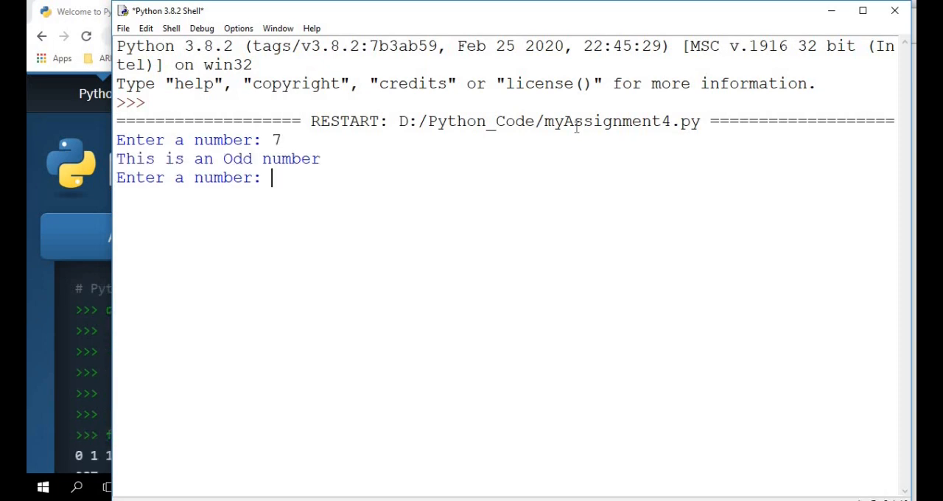
type("8")
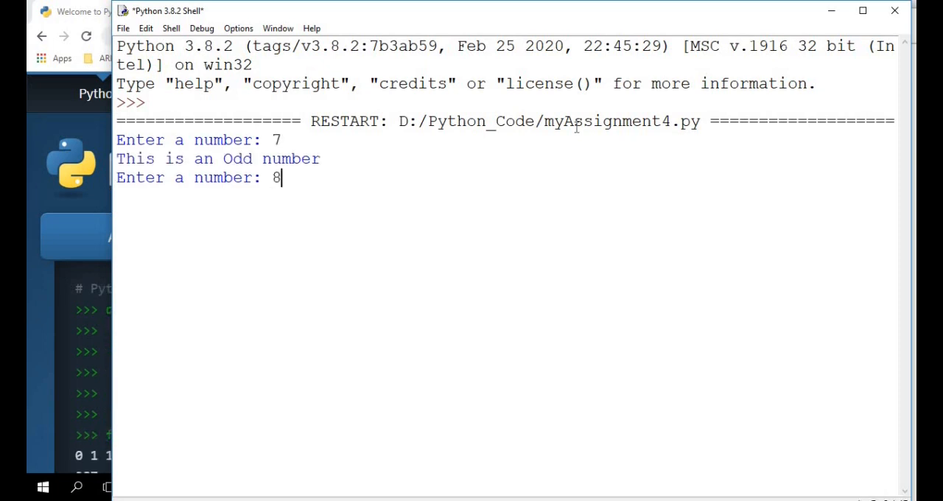
key("enter")
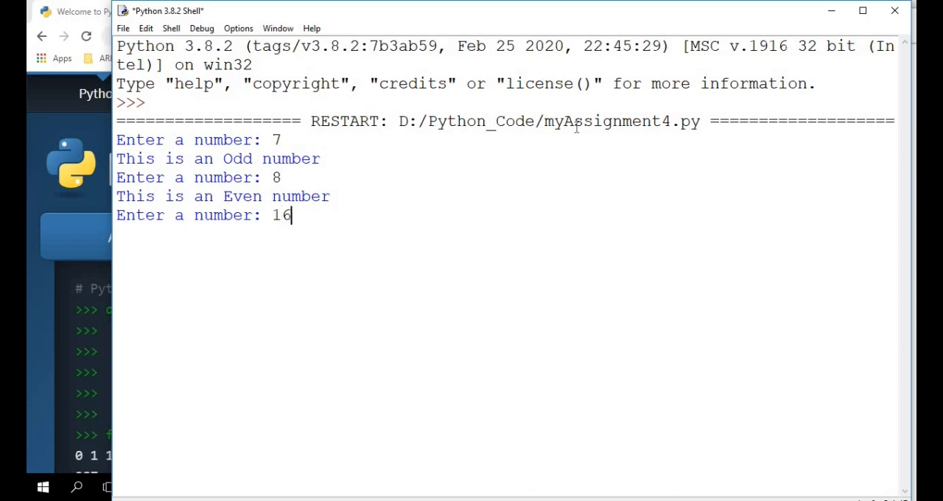
key("enter")
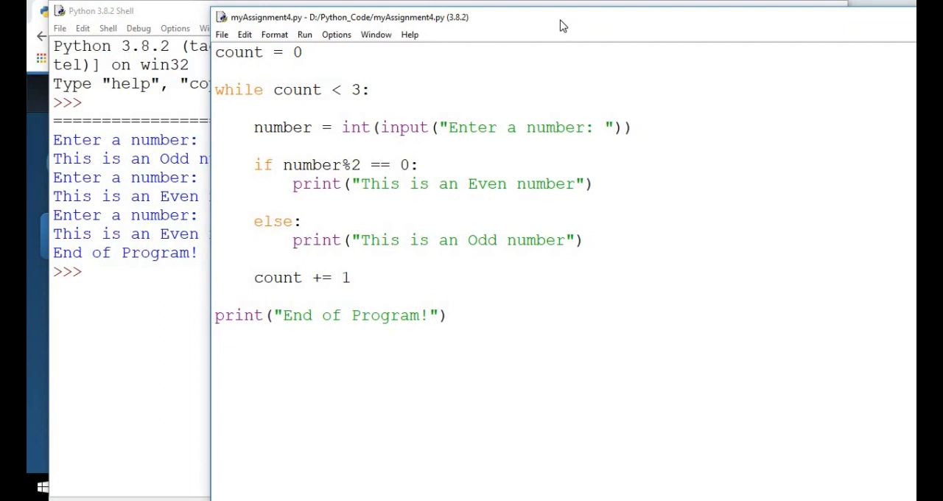
left_click(216, 126)
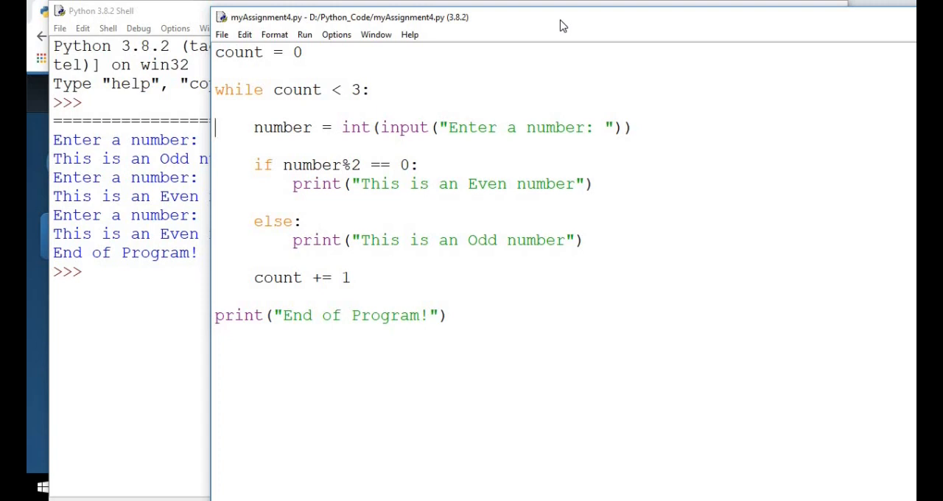